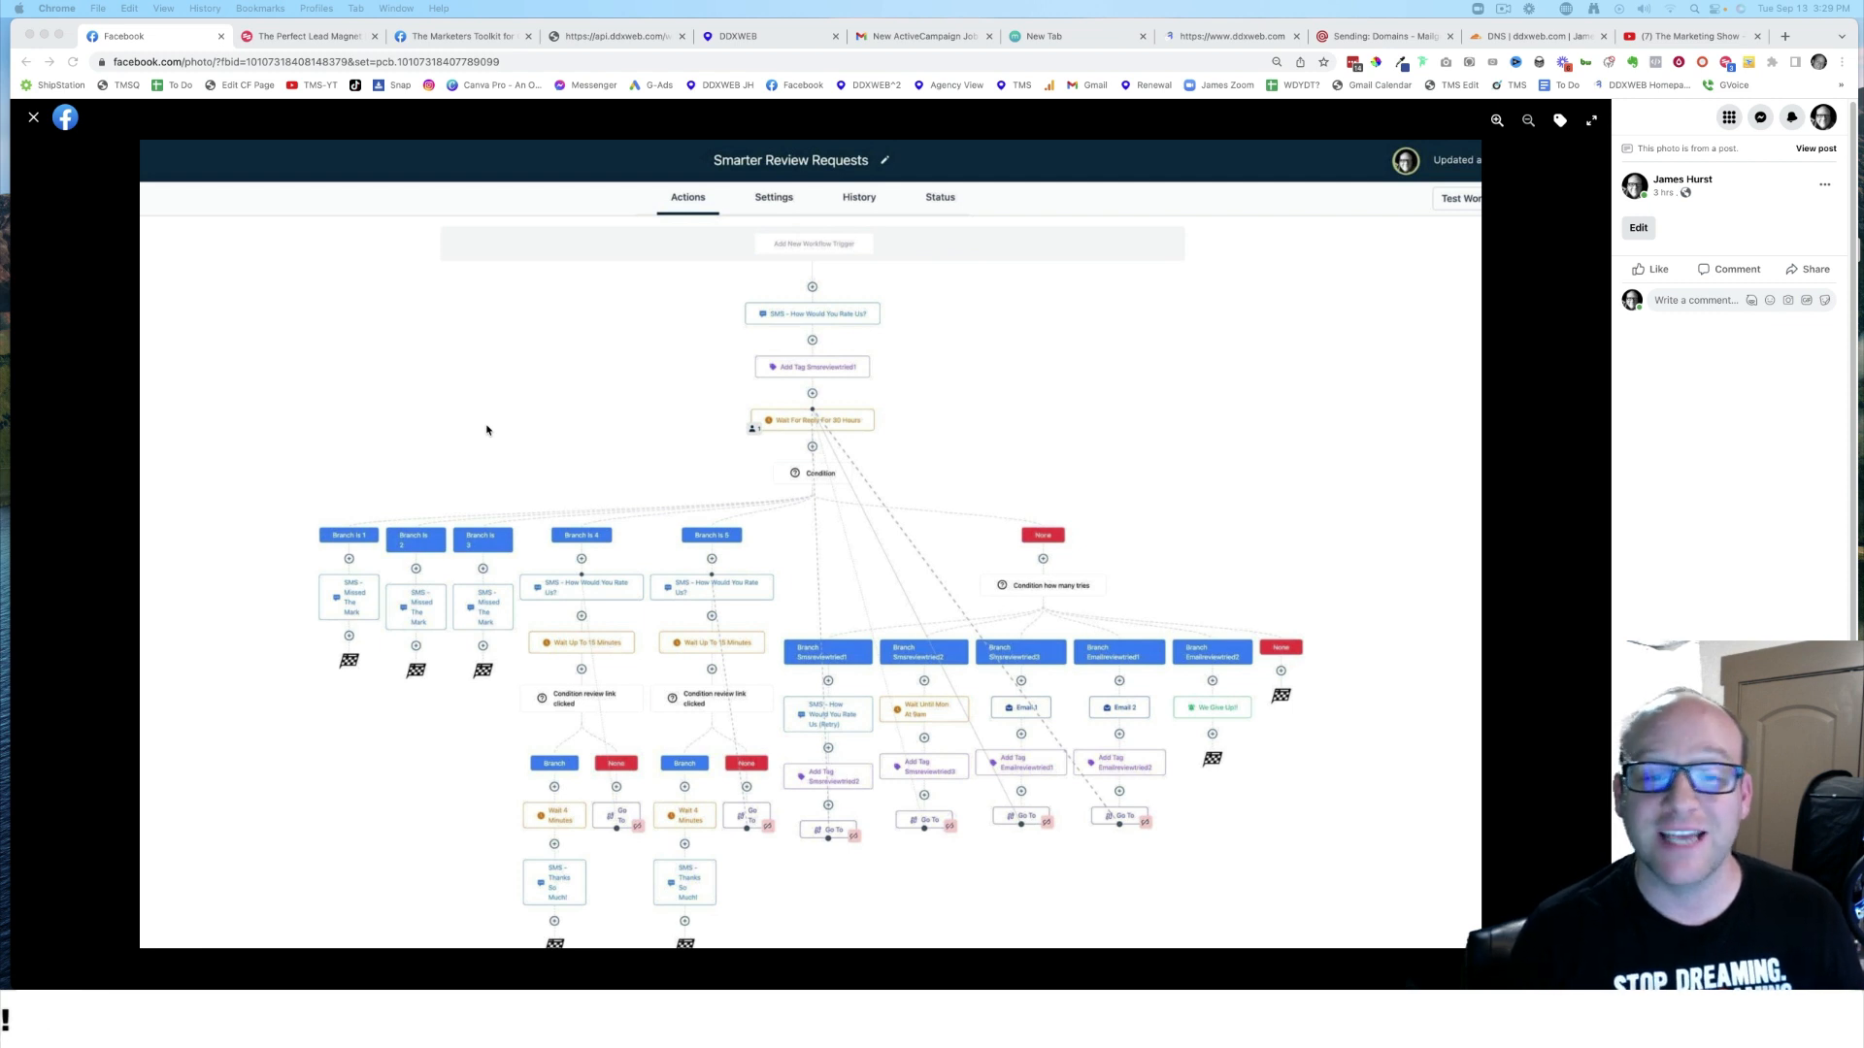
mouse_move(751, 275)
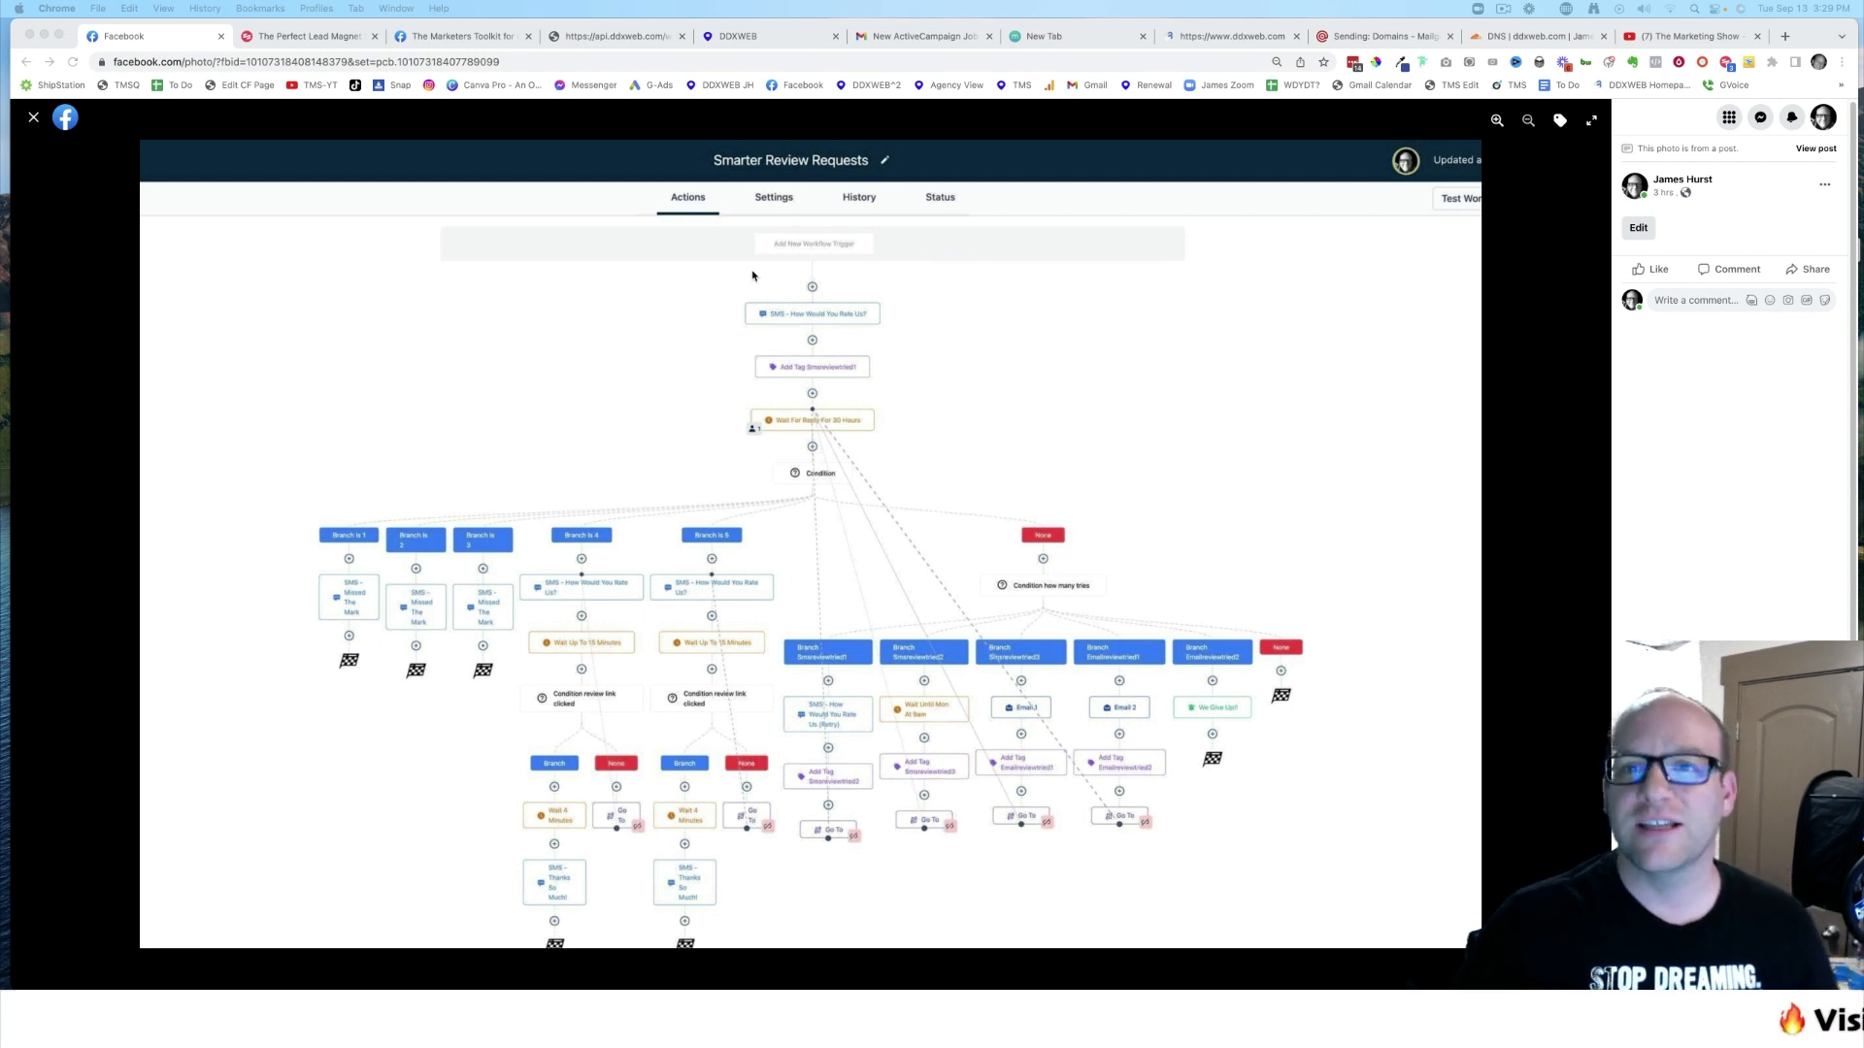
mouse_move(911, 451)
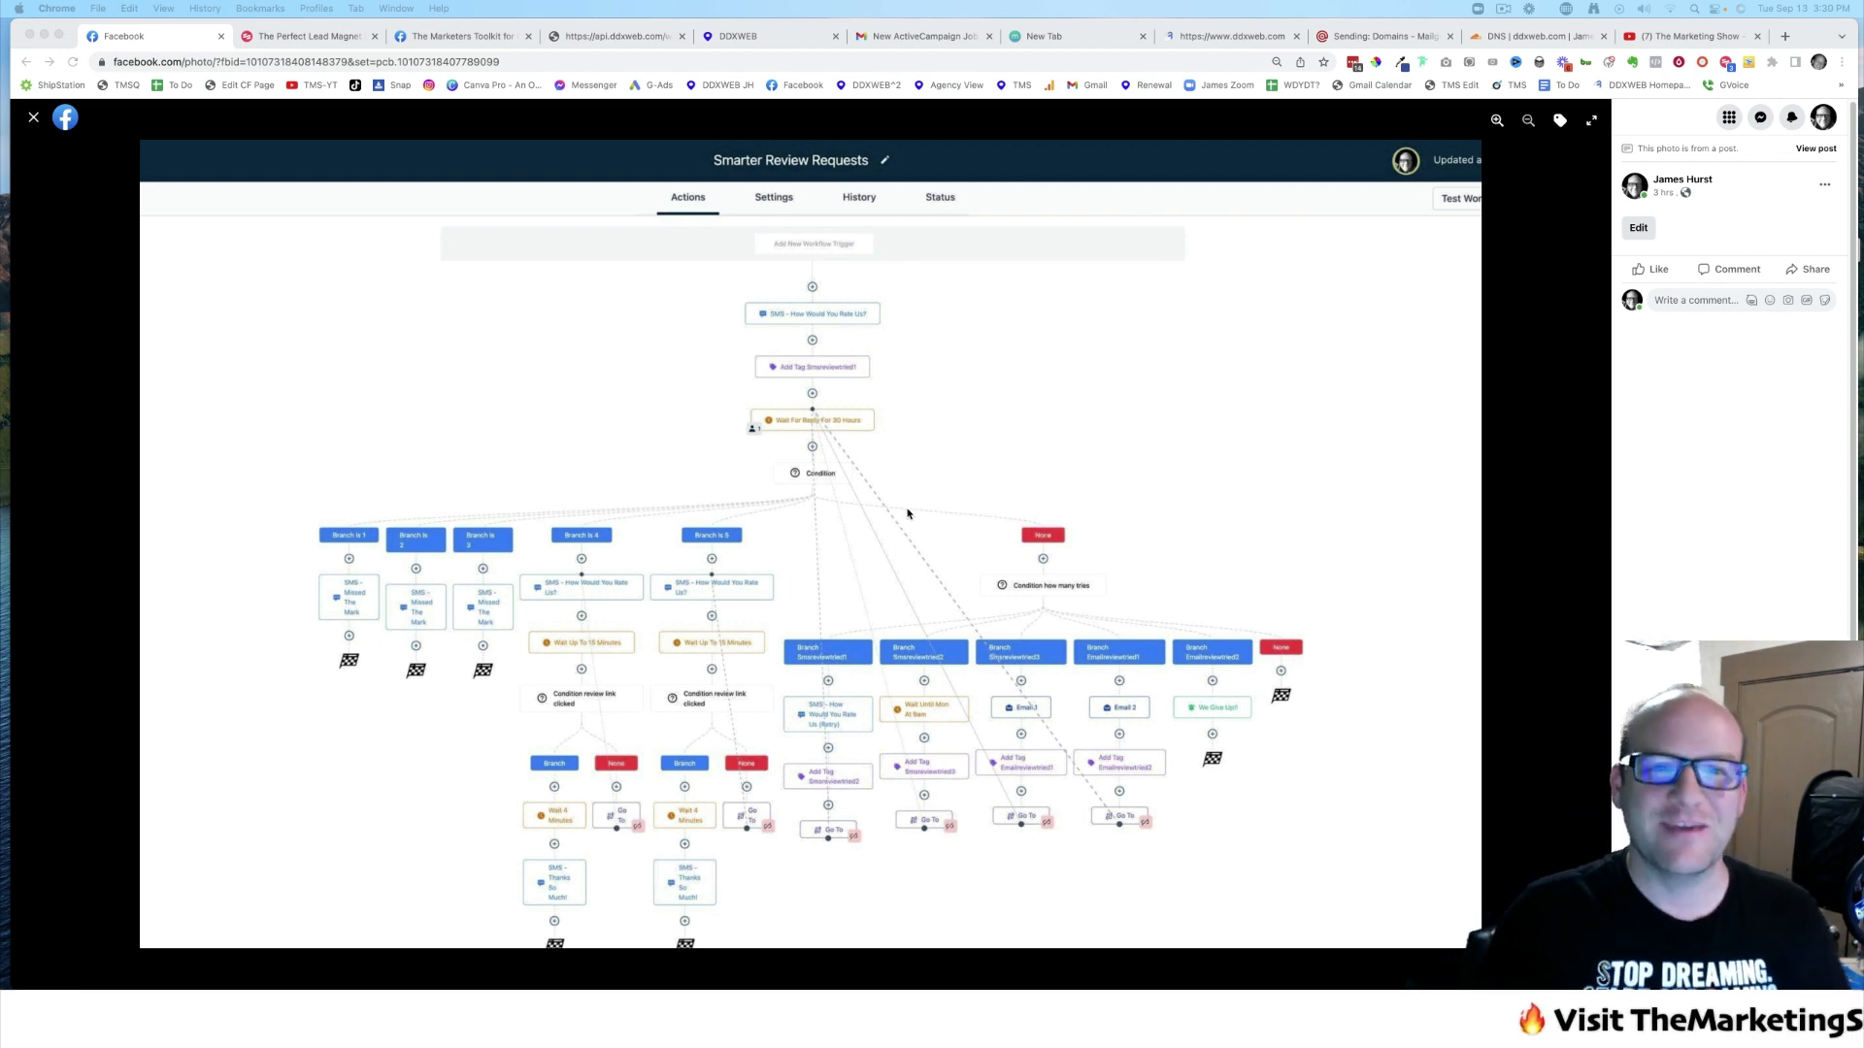
mouse_move(928, 507)
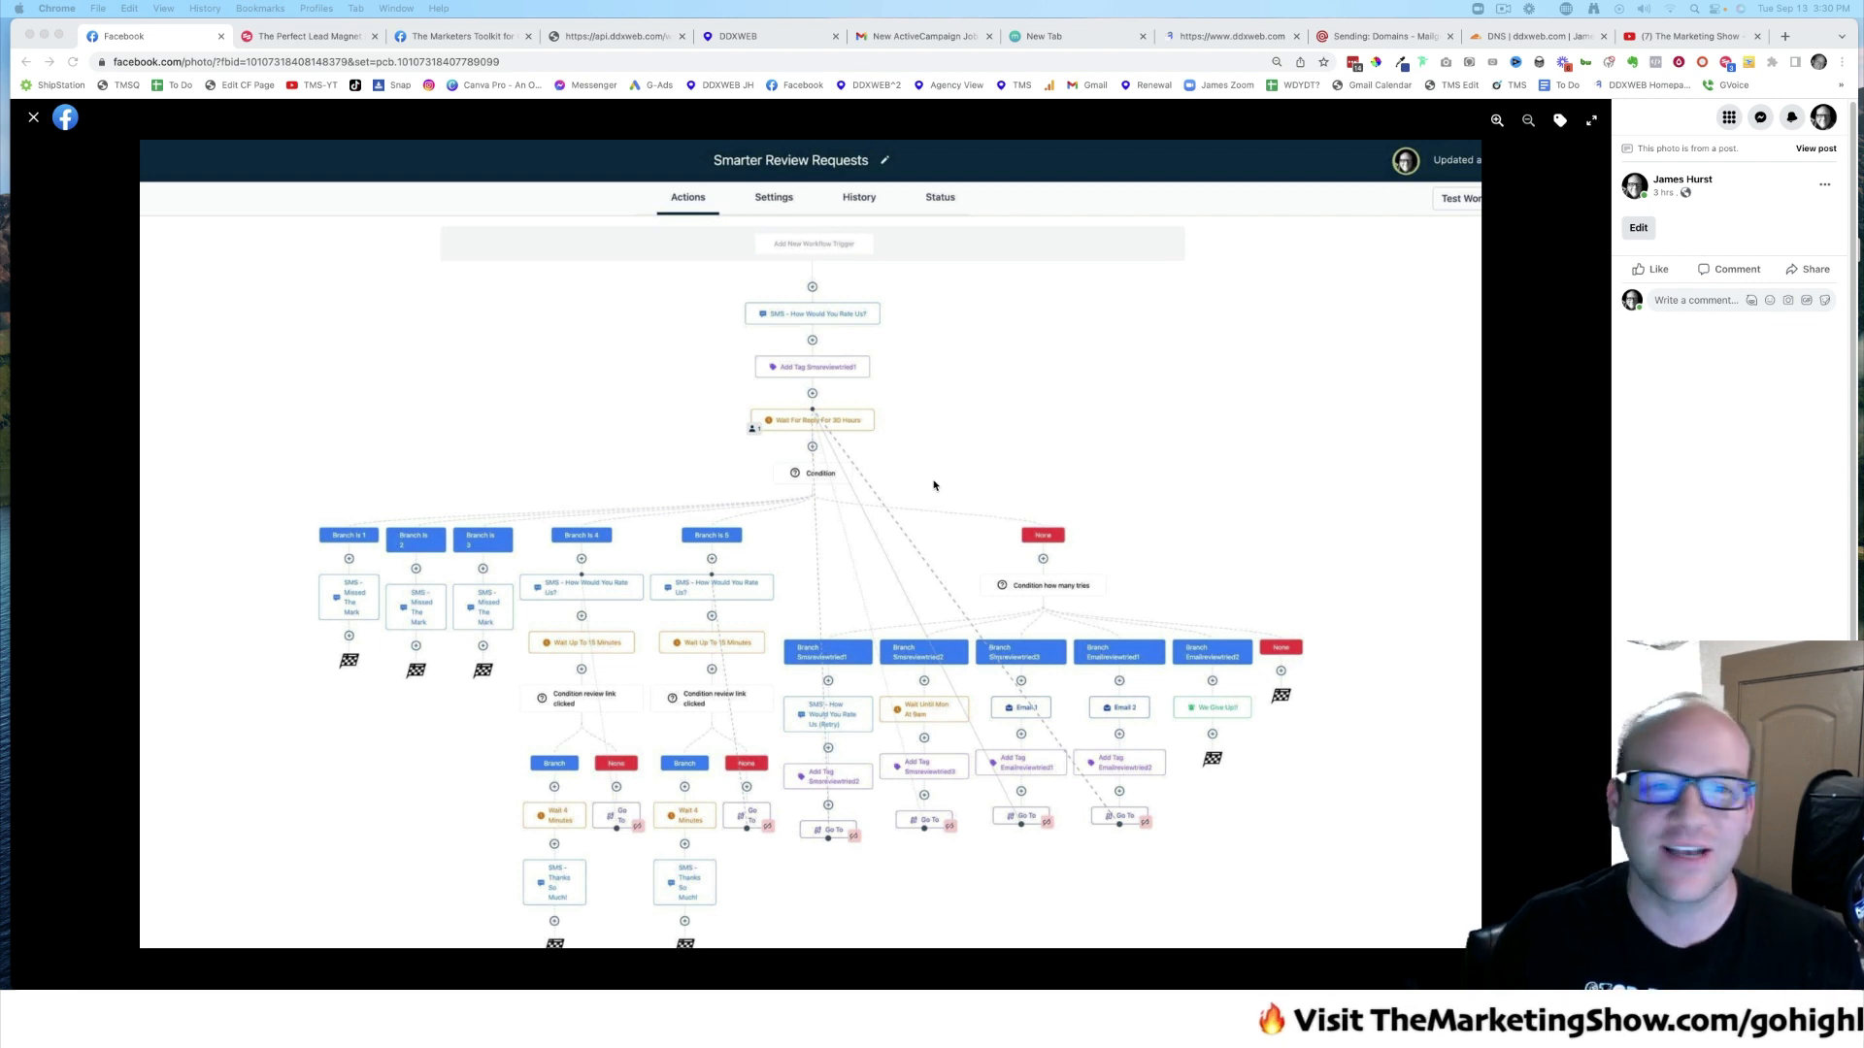
mouse_move(942, 409)
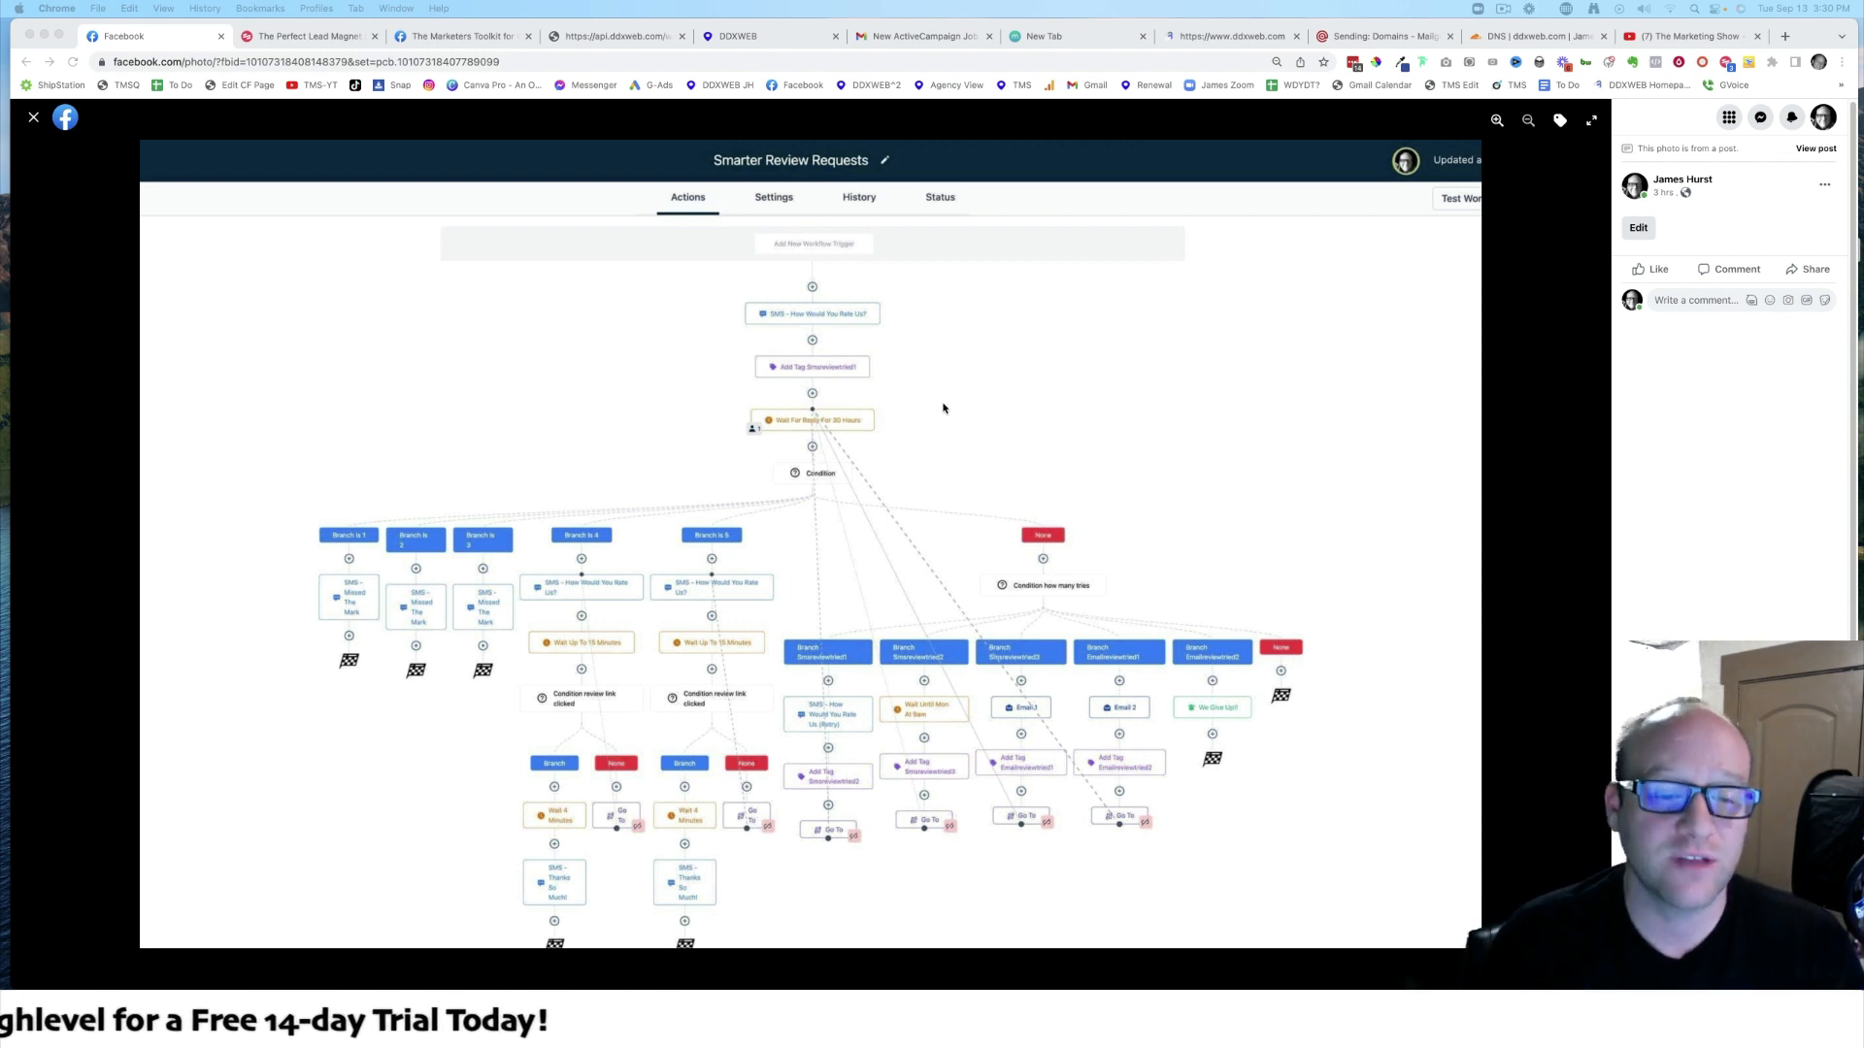
mouse_move(879, 329)
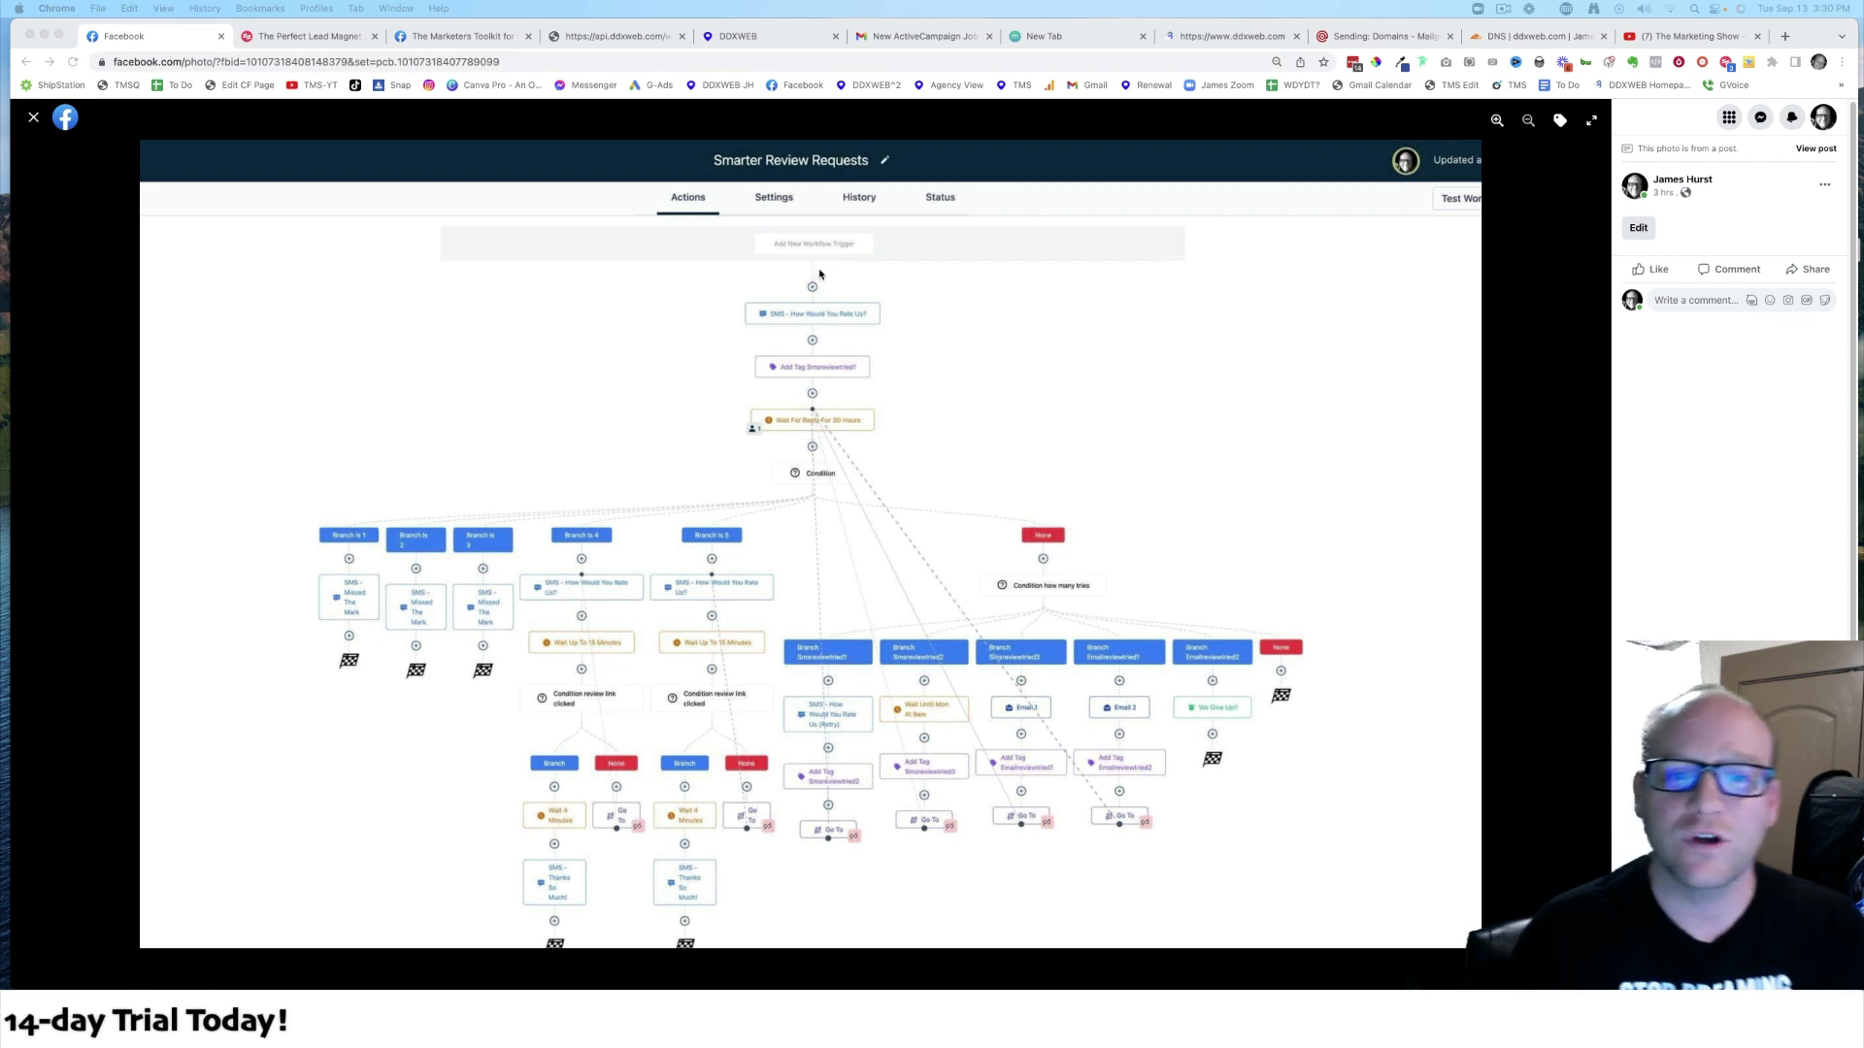
mouse_move(933, 334)
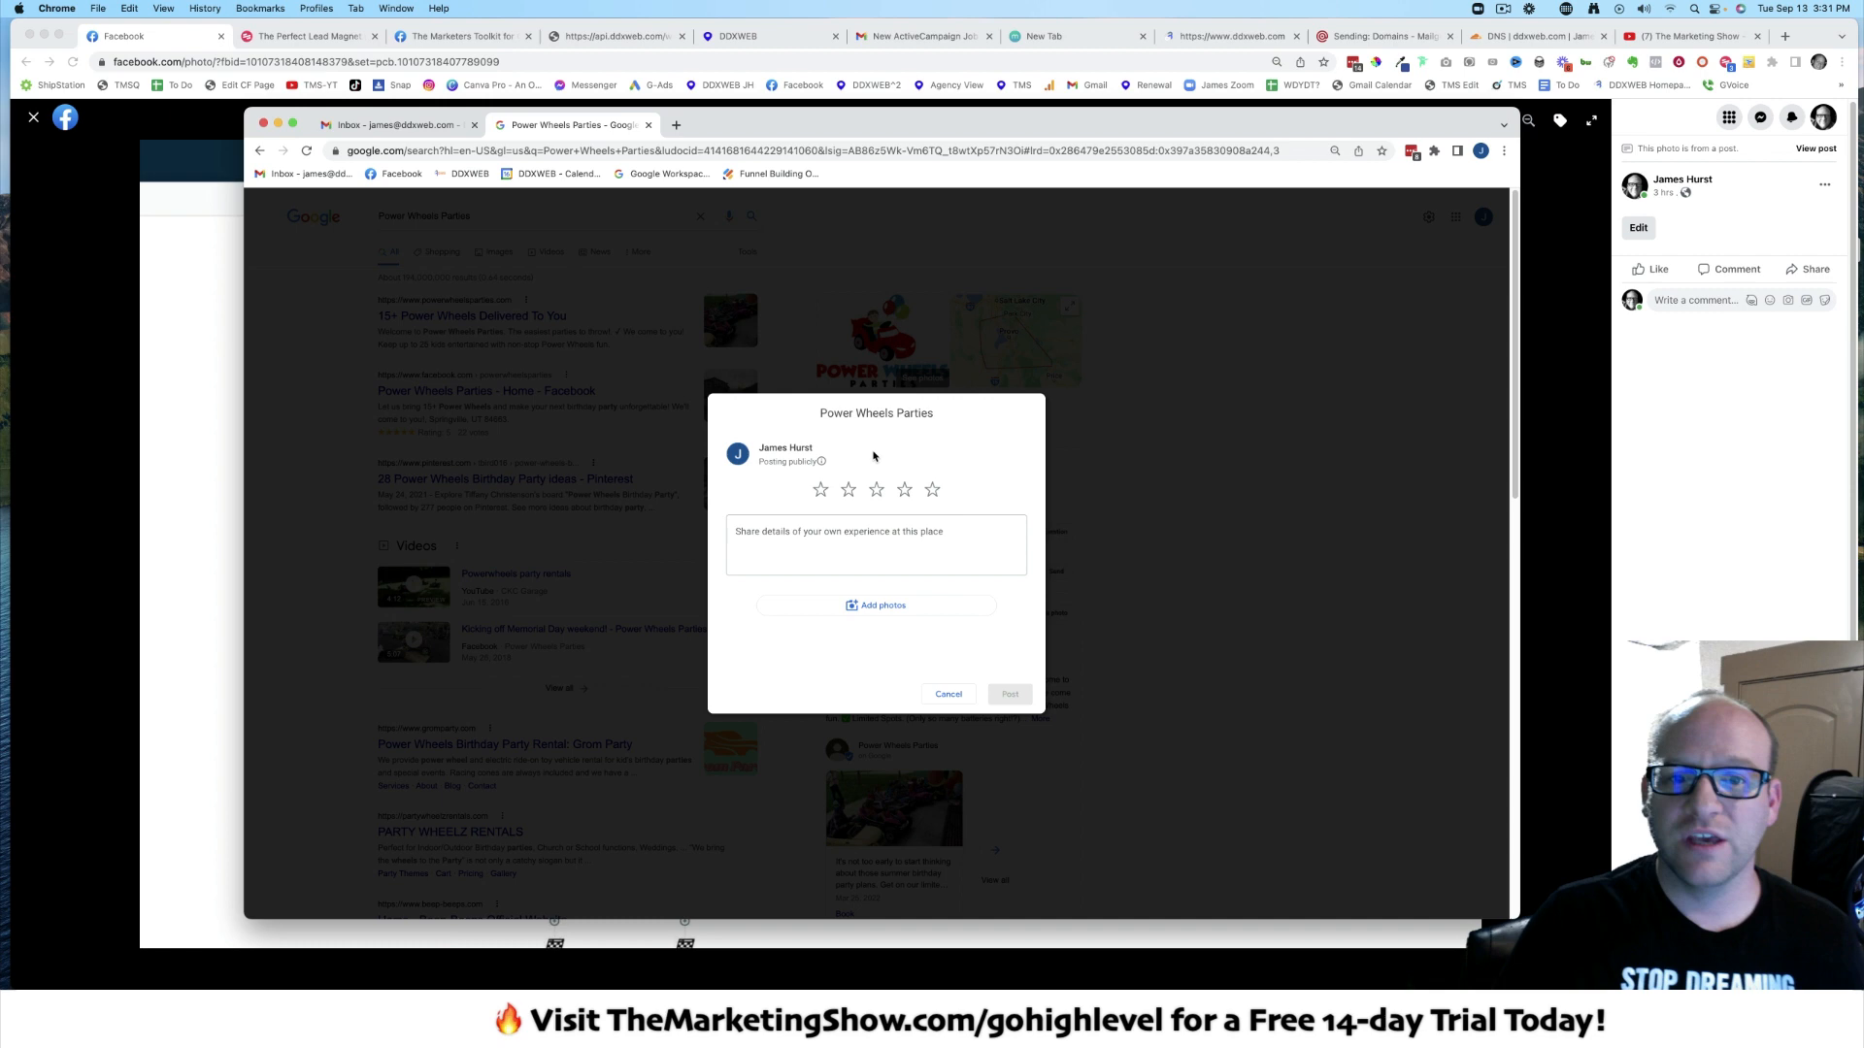
mouse_move(916, 216)
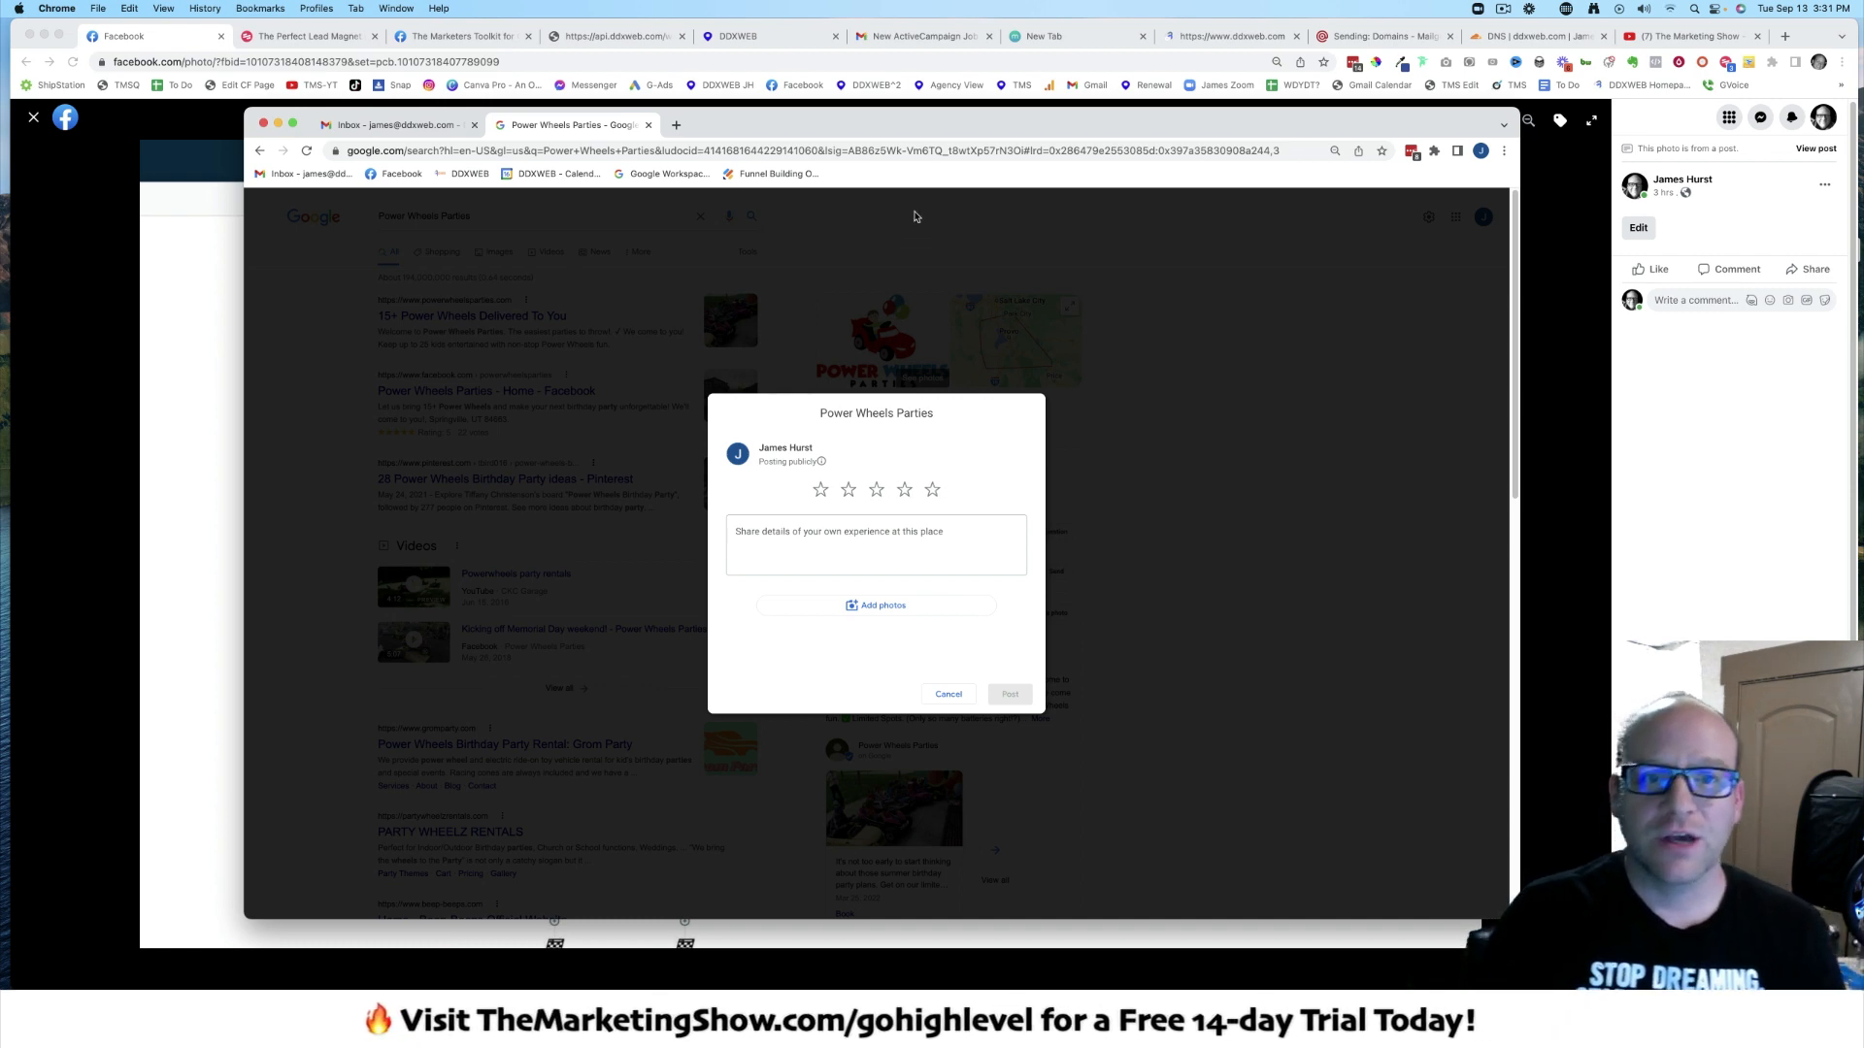
mouse_move(1020, 127)
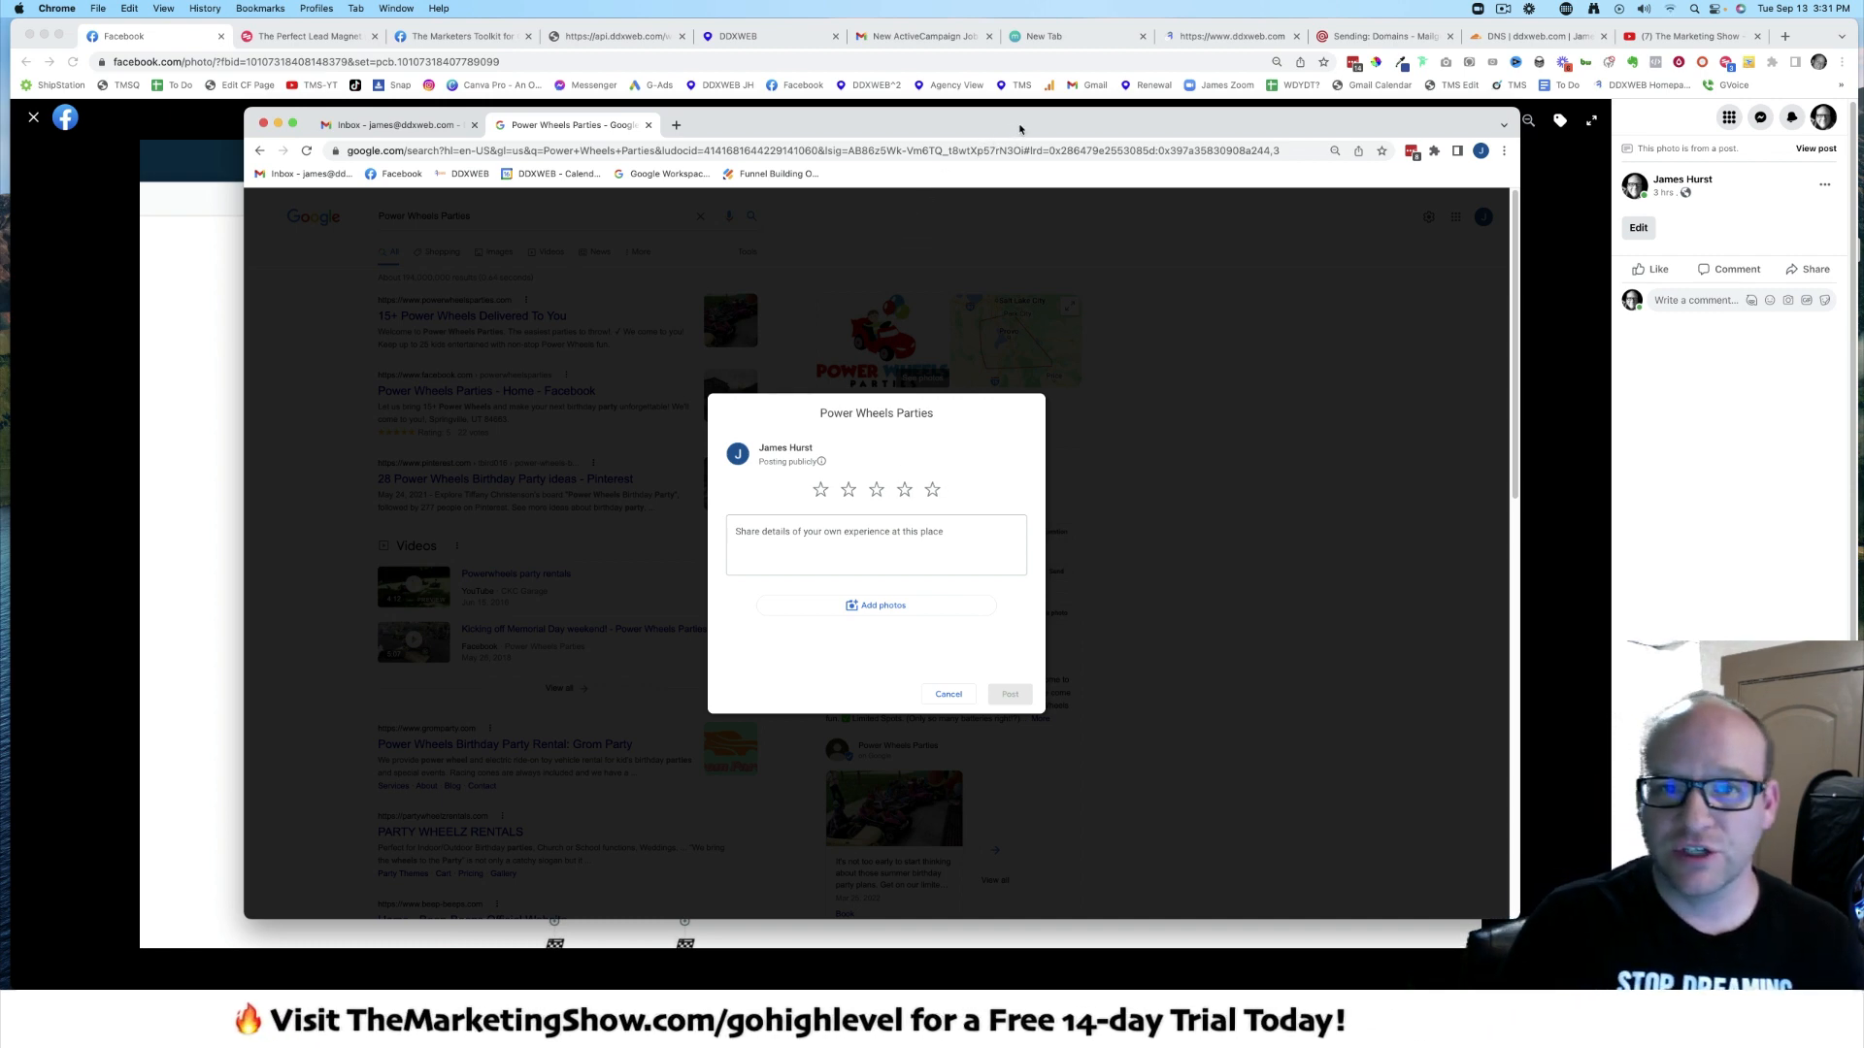
Step: Close the Power Wheels Parties Google review form to return to the workflow diagram photo
click(948, 694)
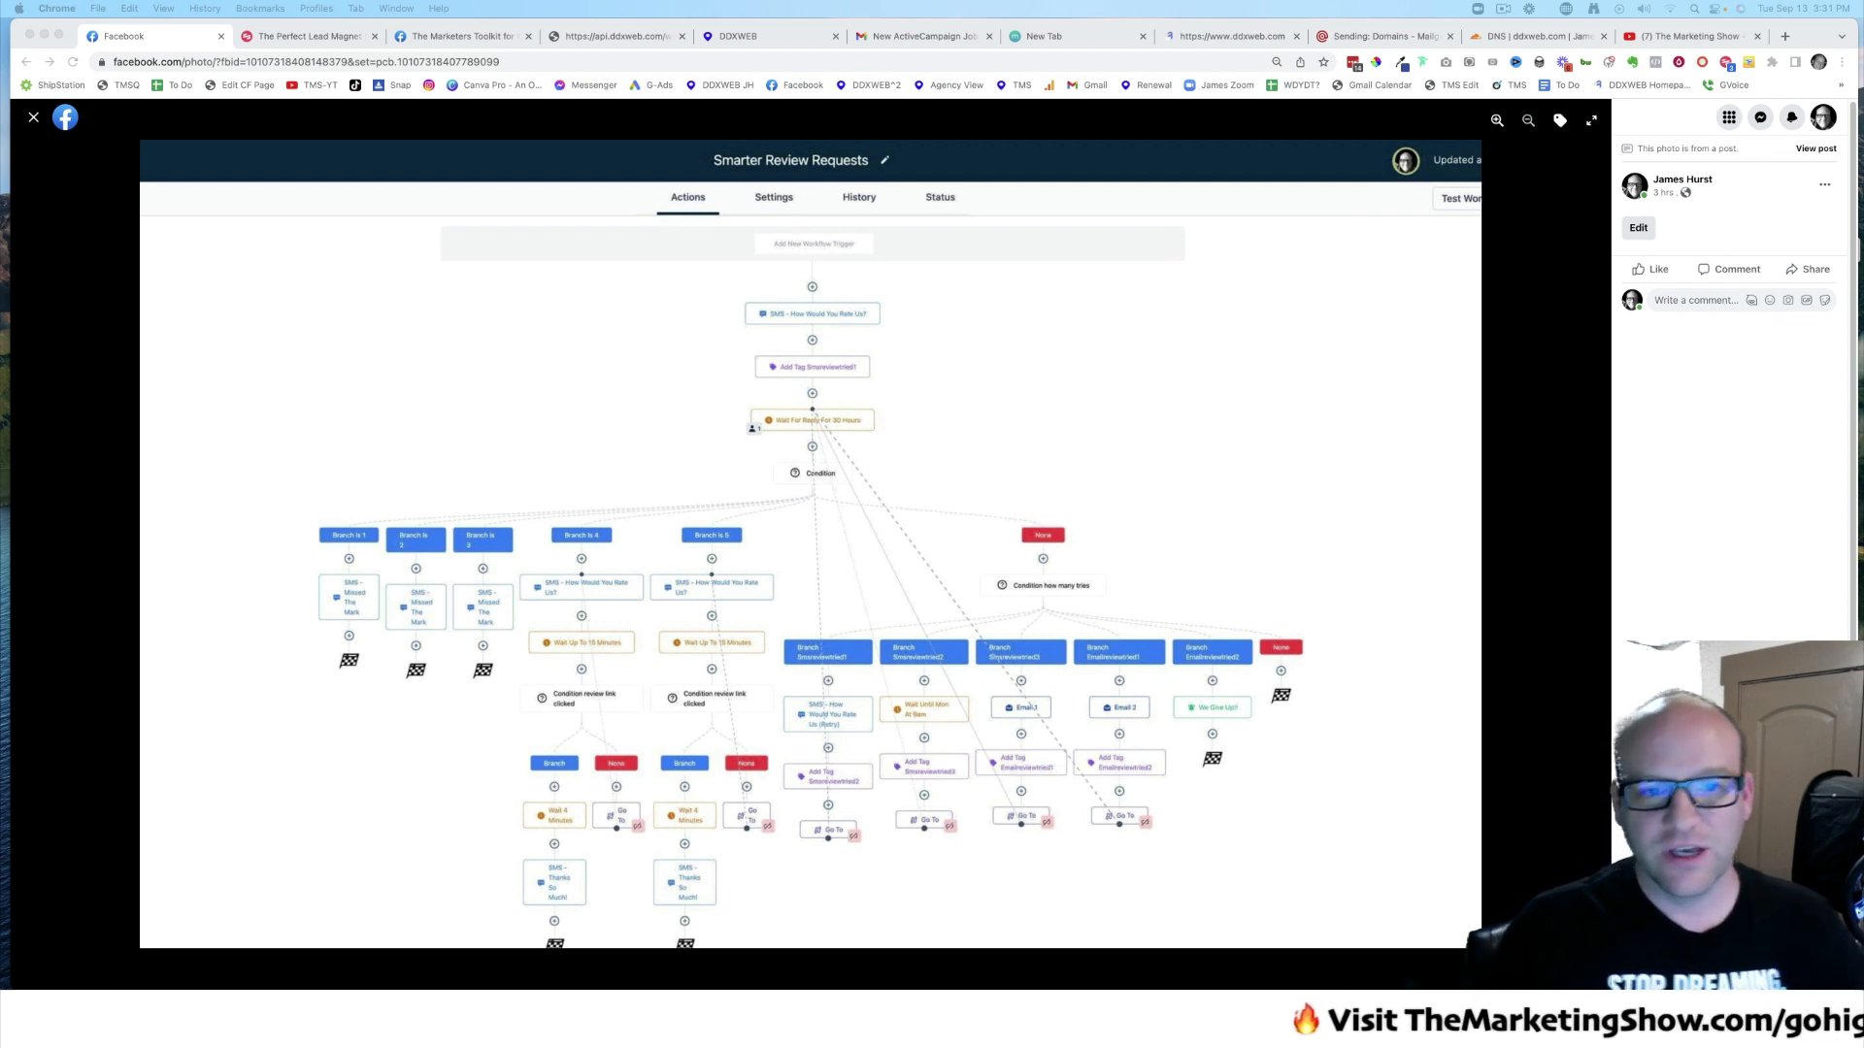
mouse_move(770, 351)
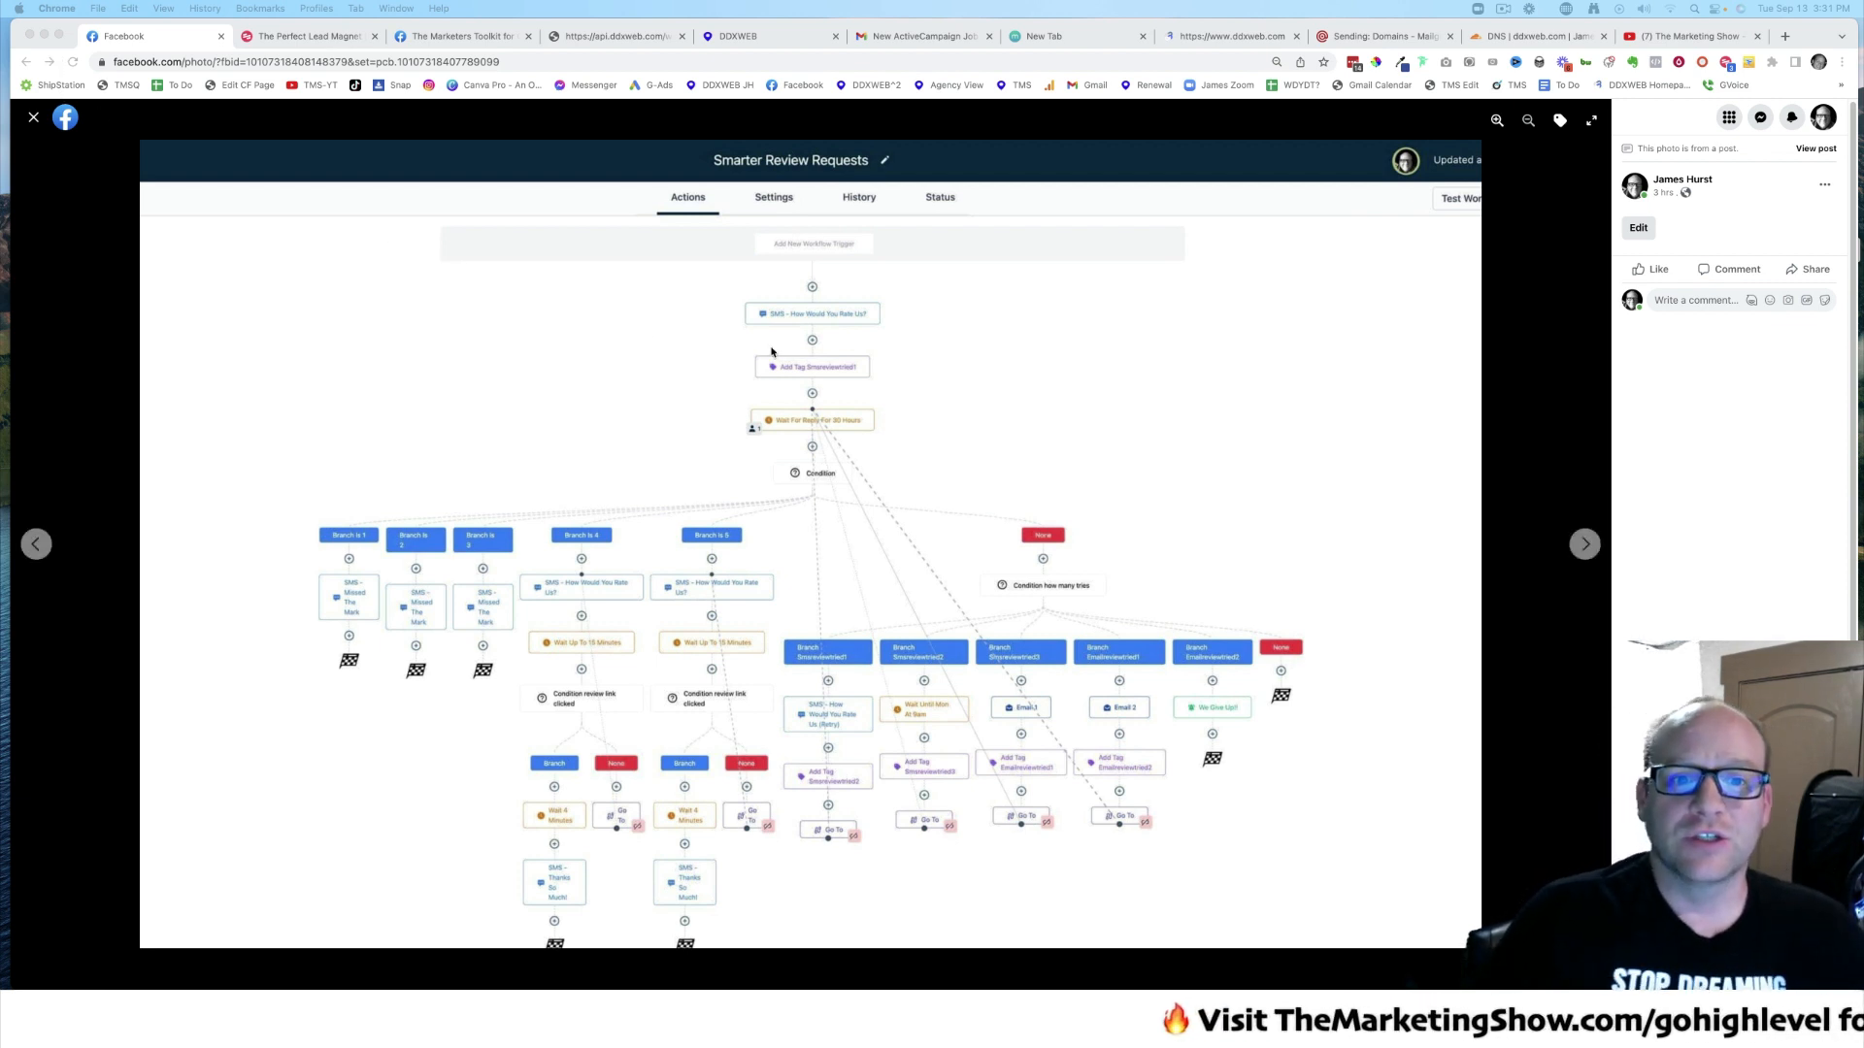
mouse_move(793, 360)
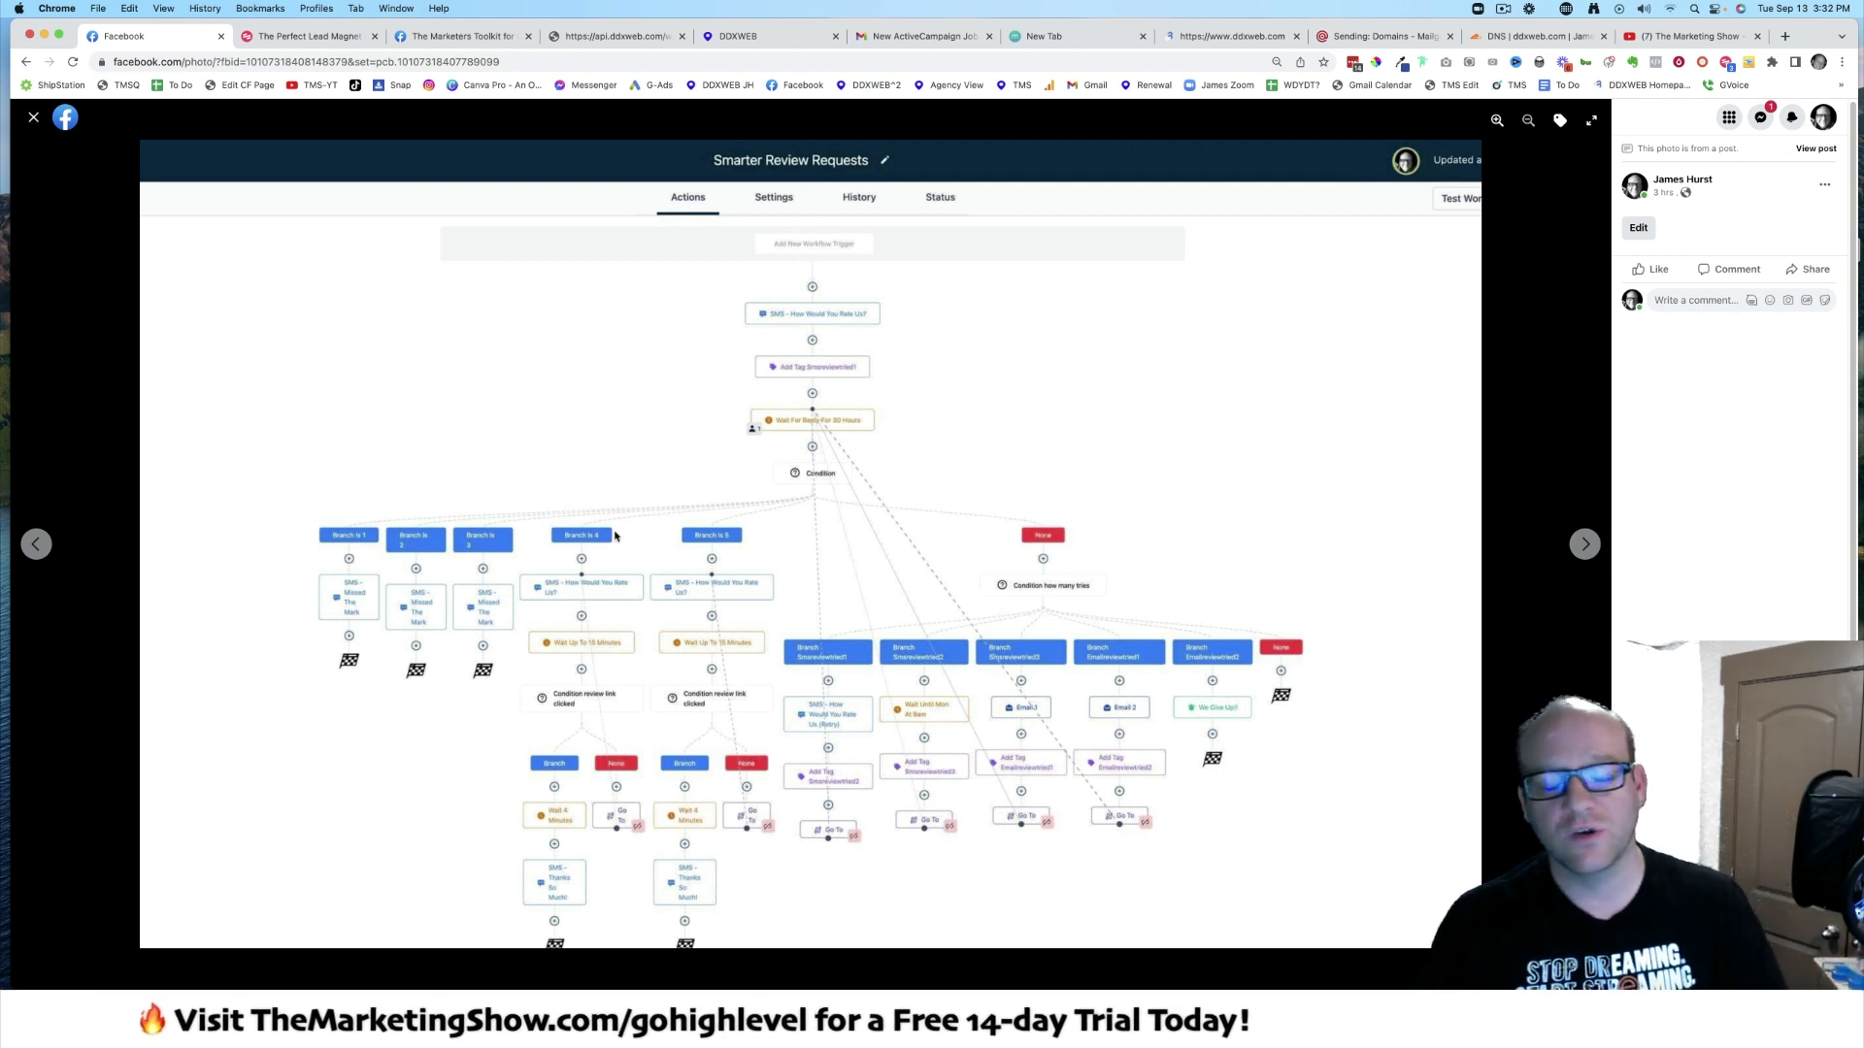
mouse_move(652, 486)
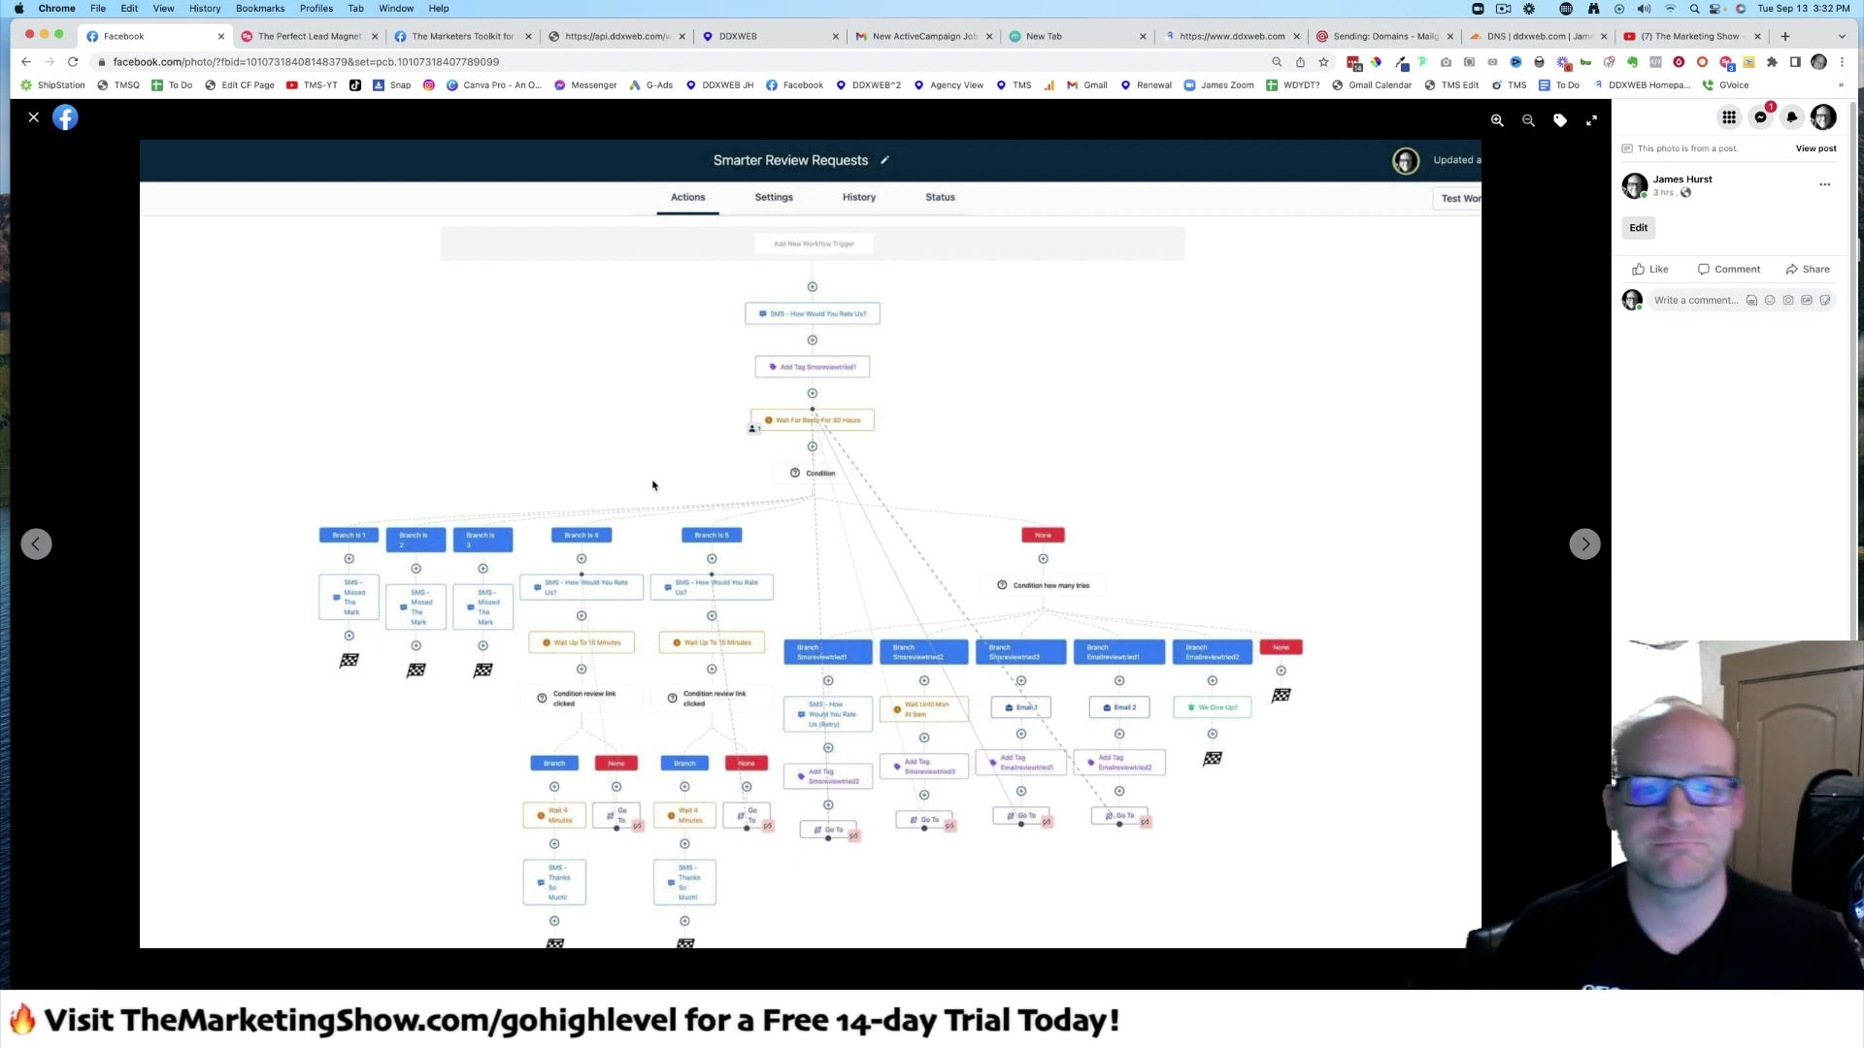
mouse_move(697, 486)
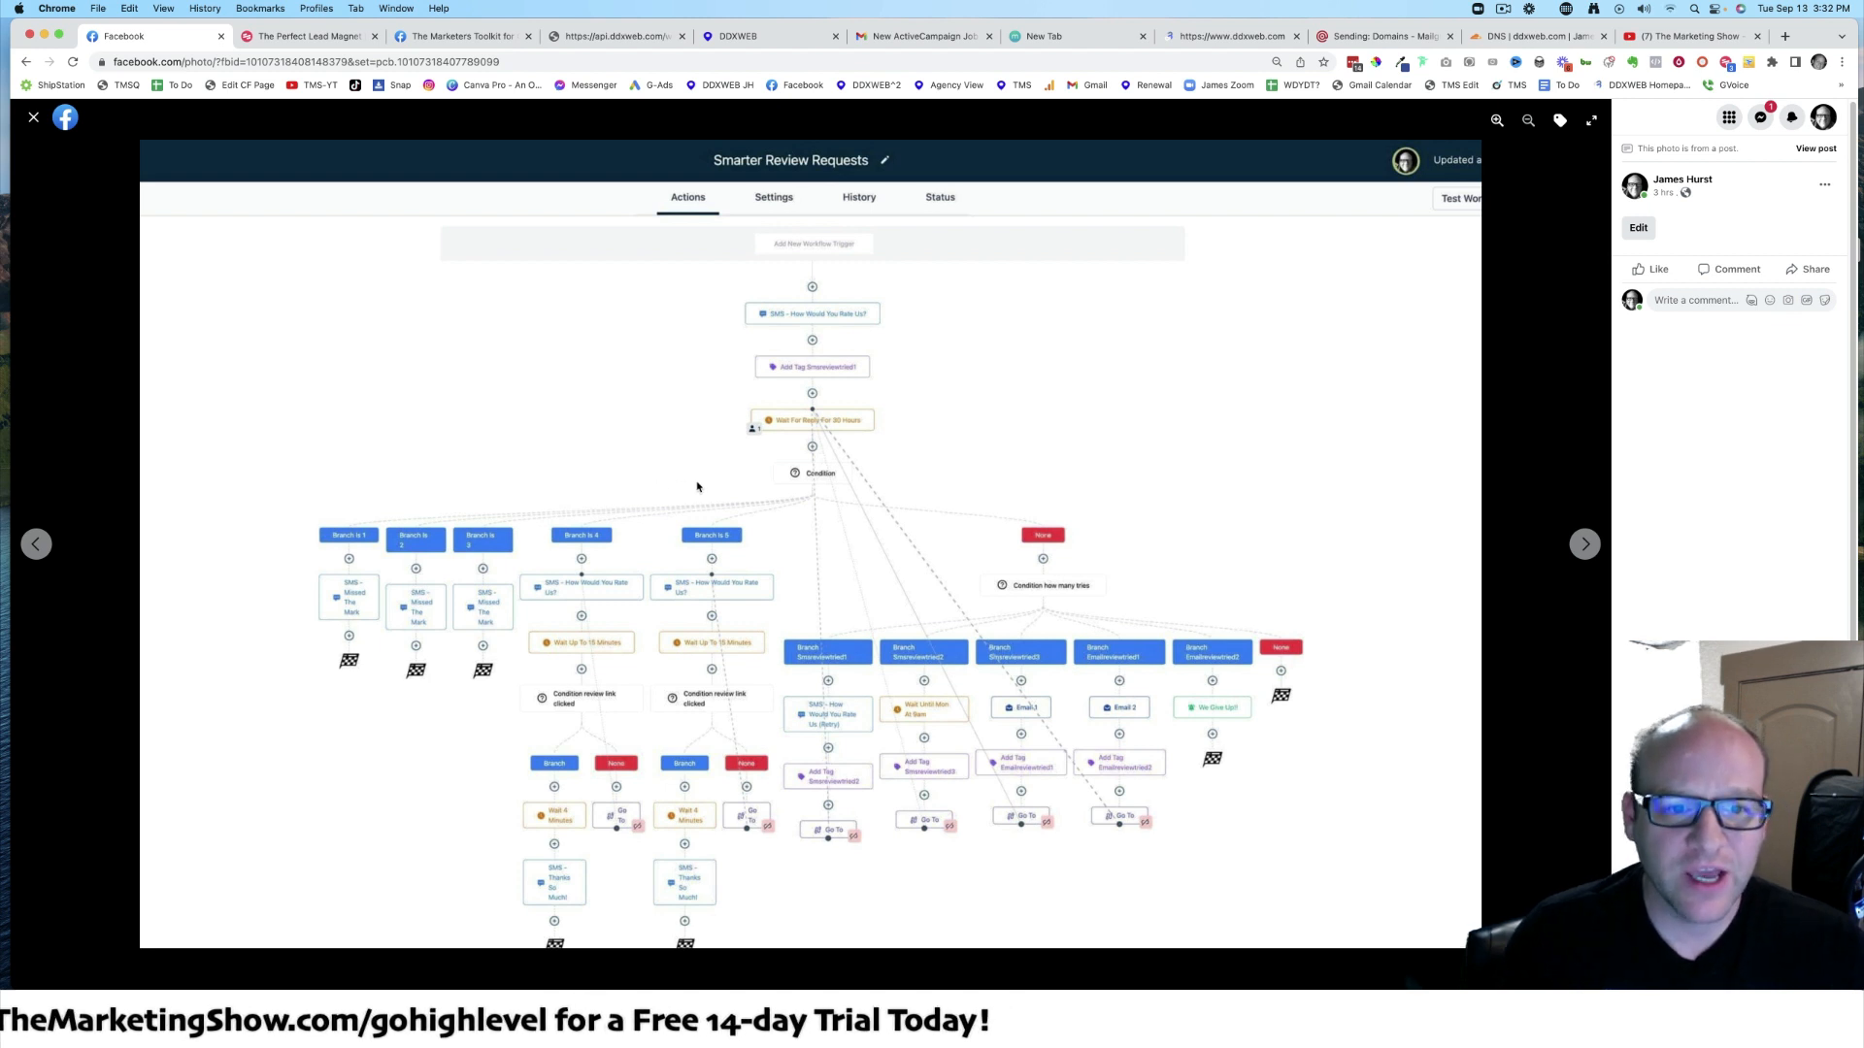
mouse_move(747, 520)
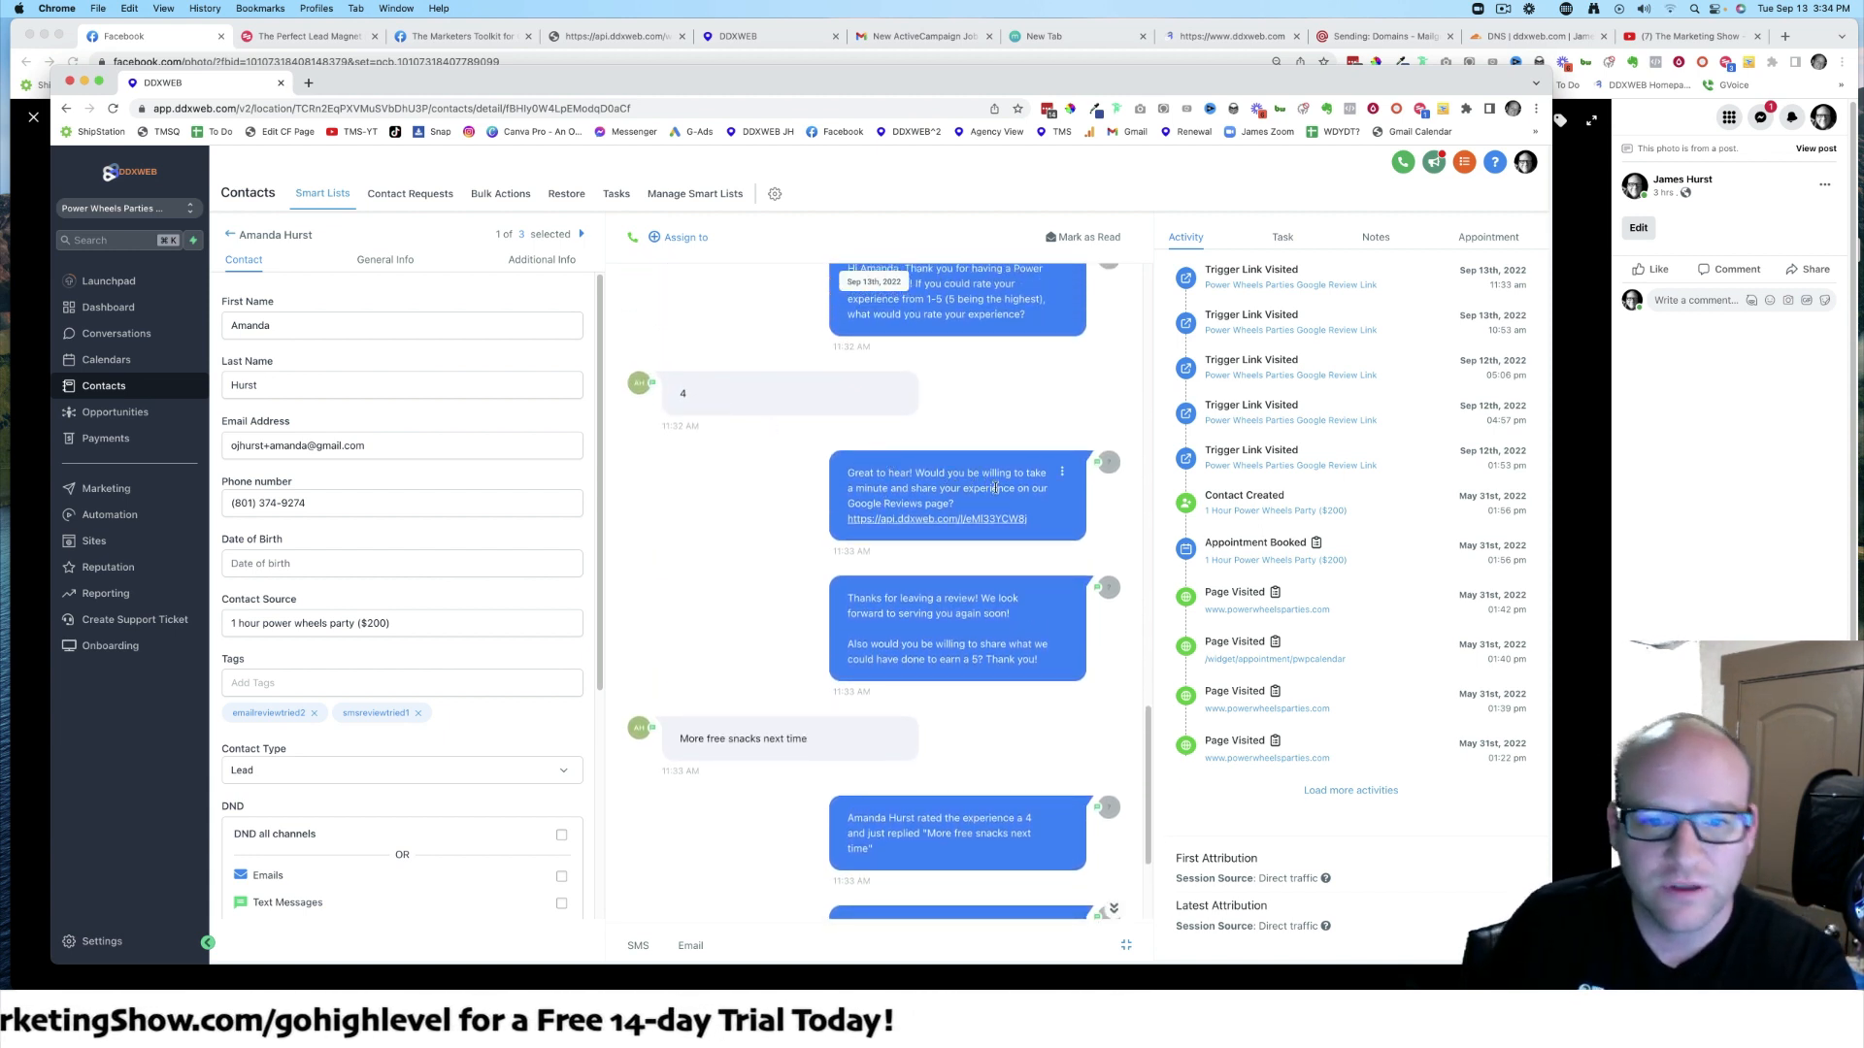
scroll(down, 3)
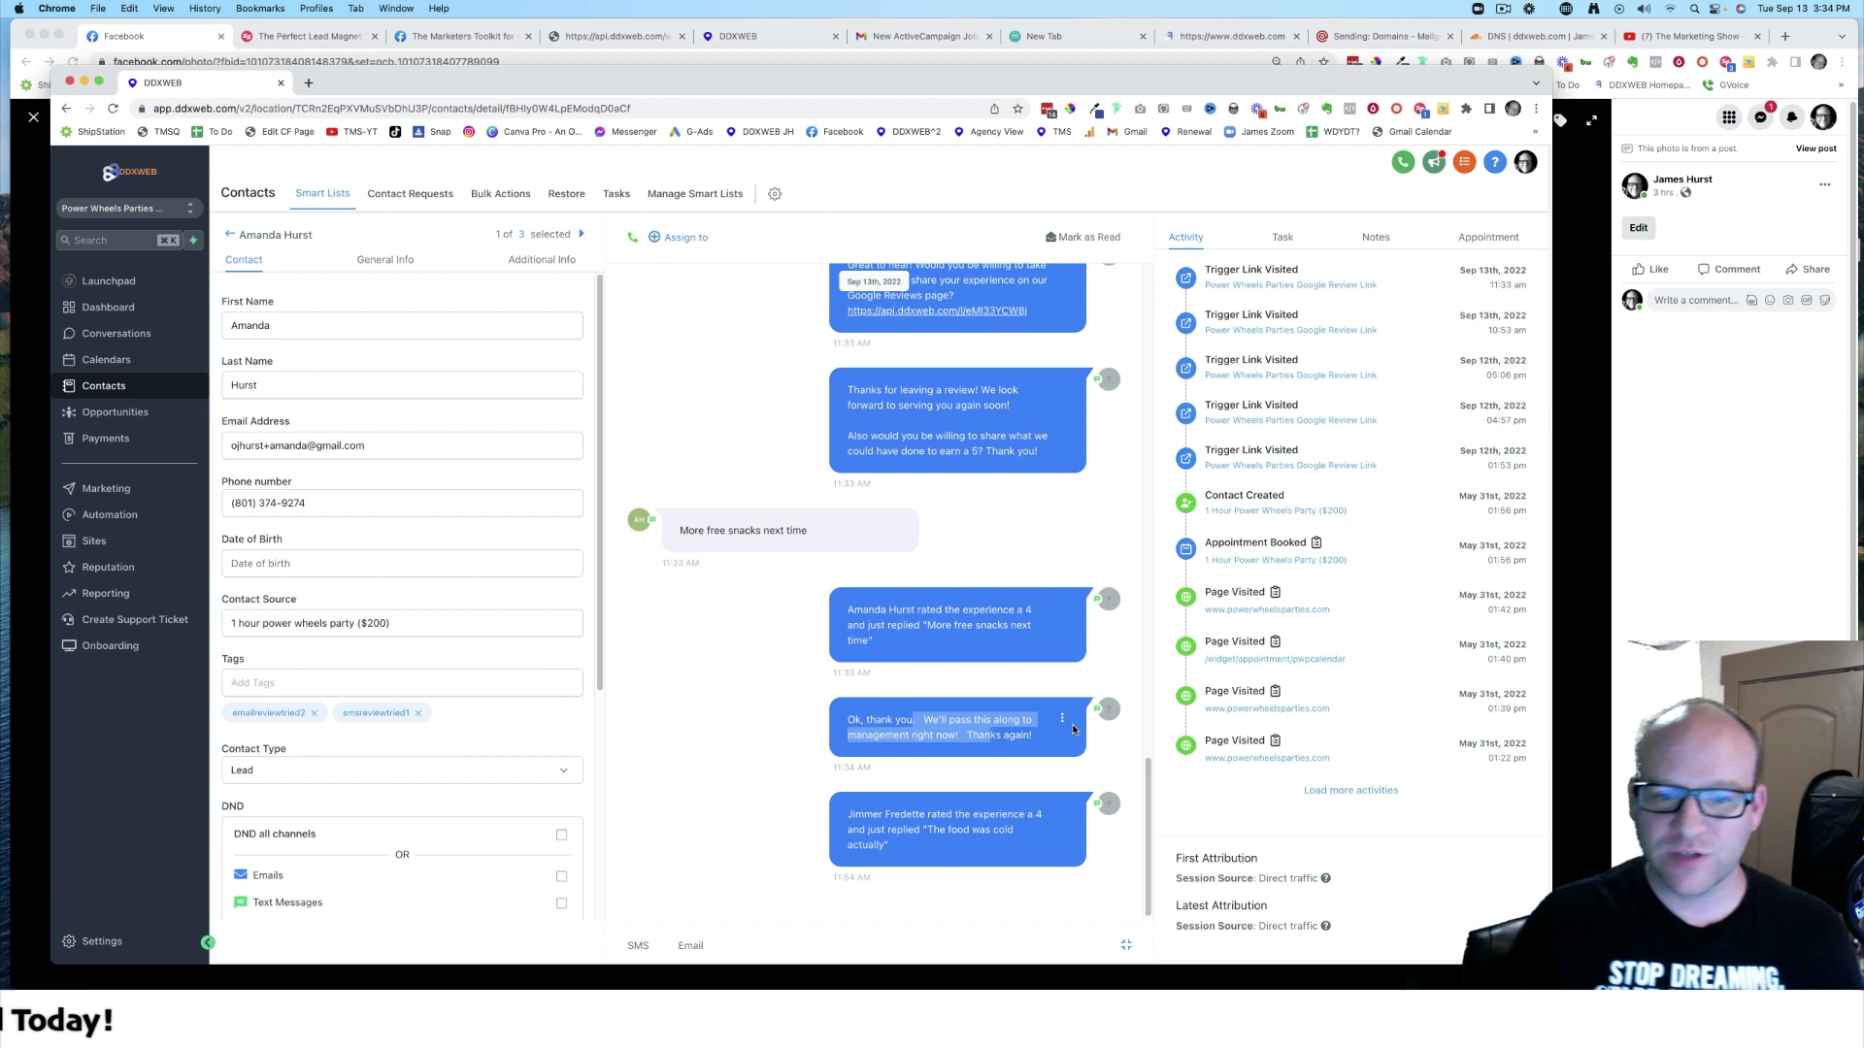
click(1267, 237)
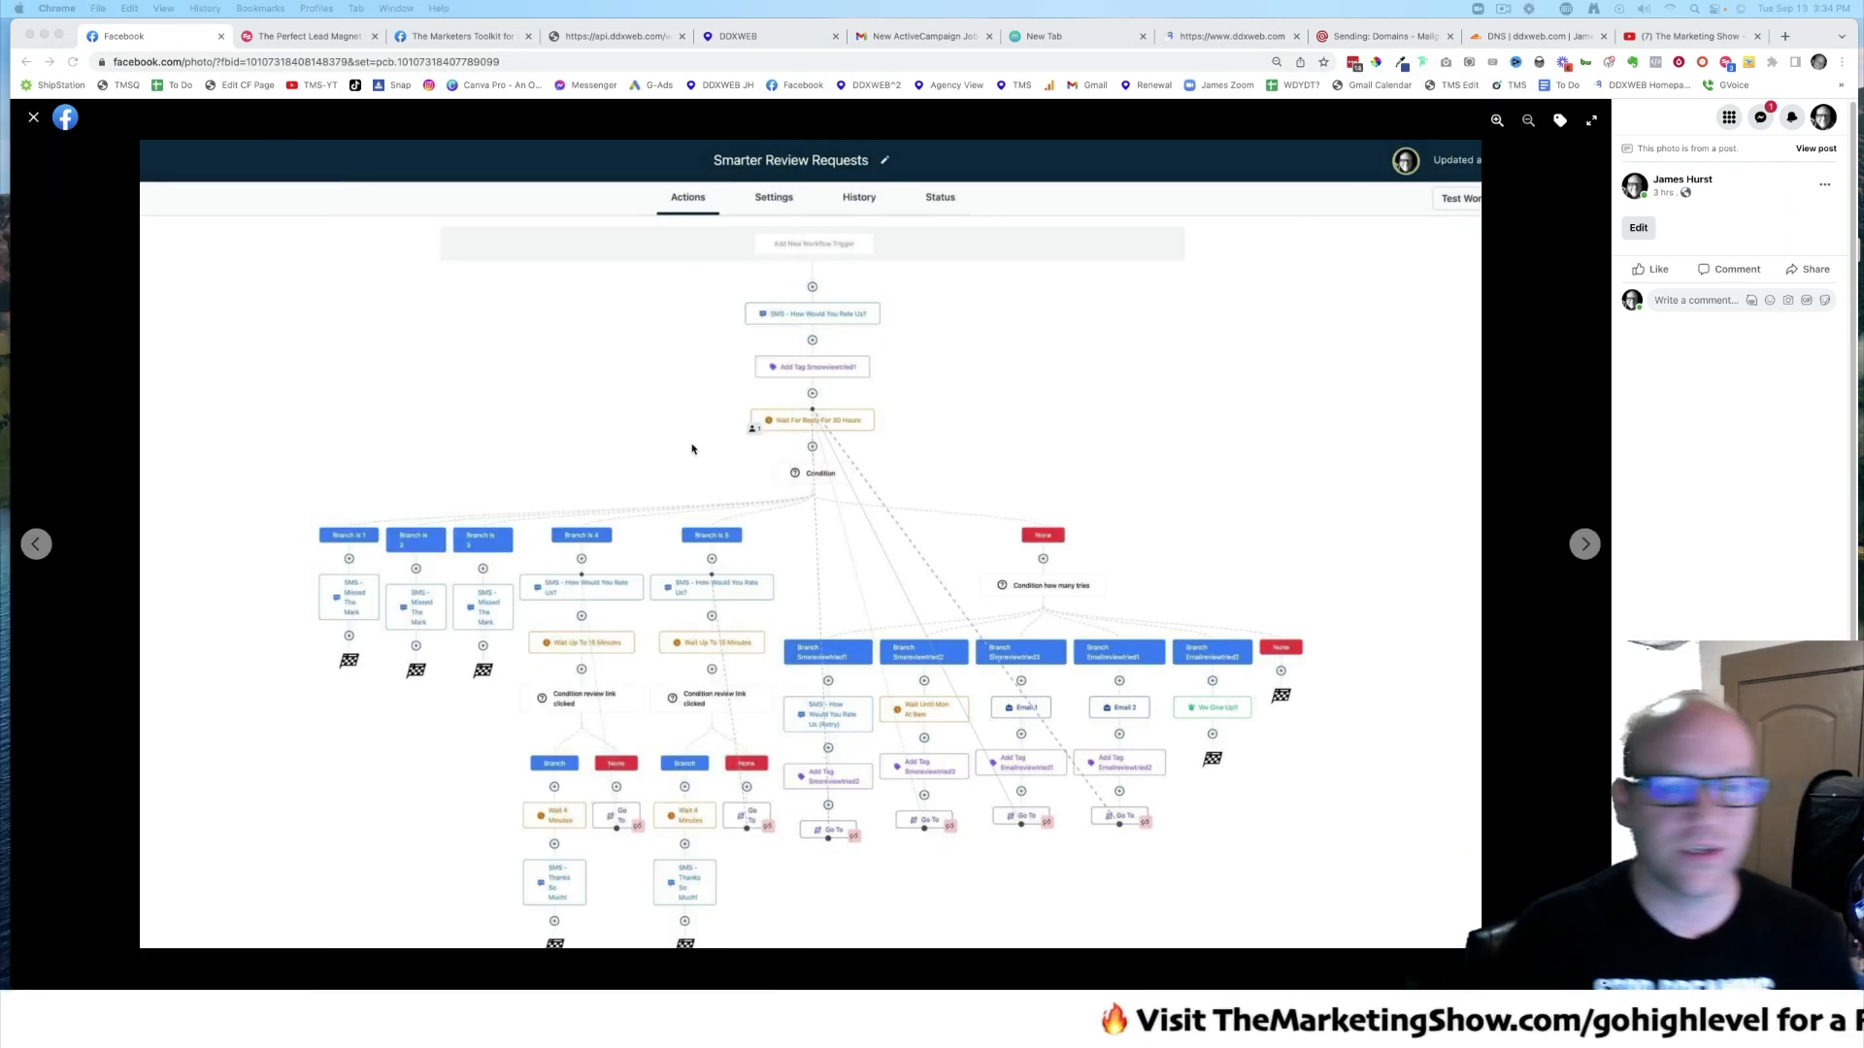
mouse_move(1064, 755)
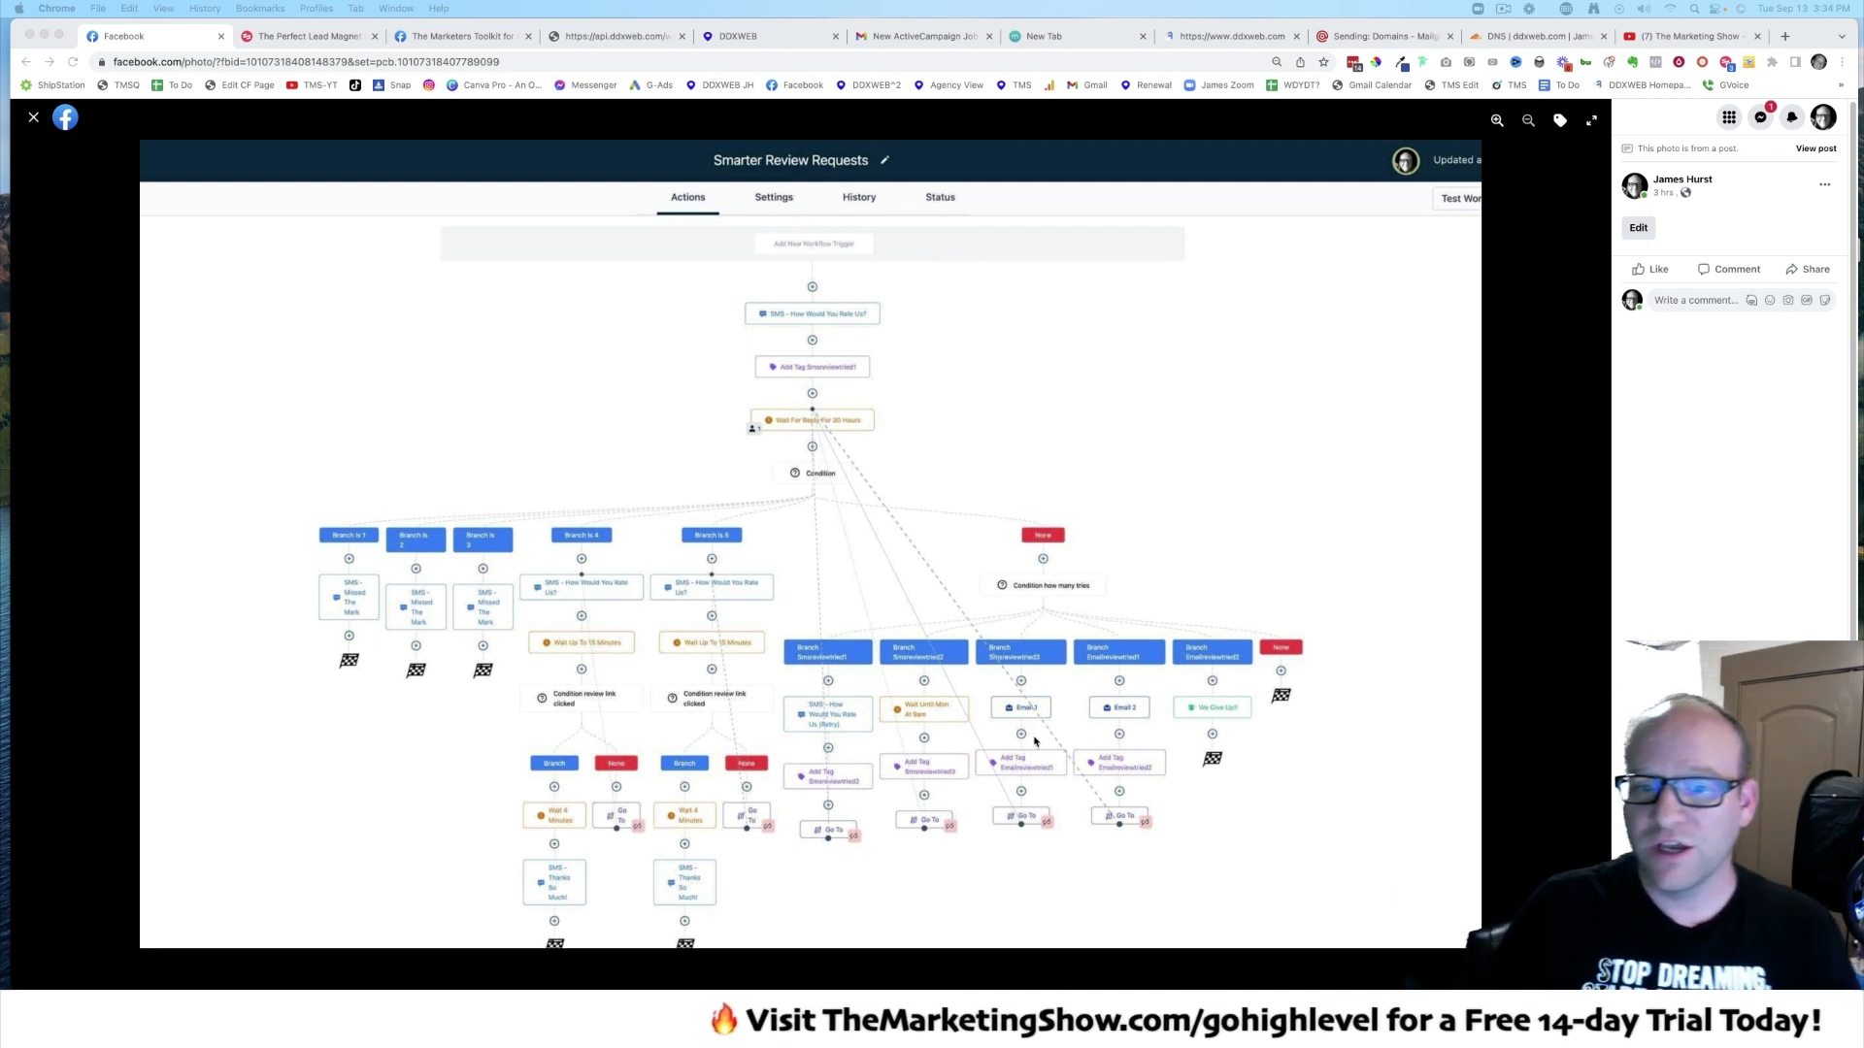
mouse_move(1085, 622)
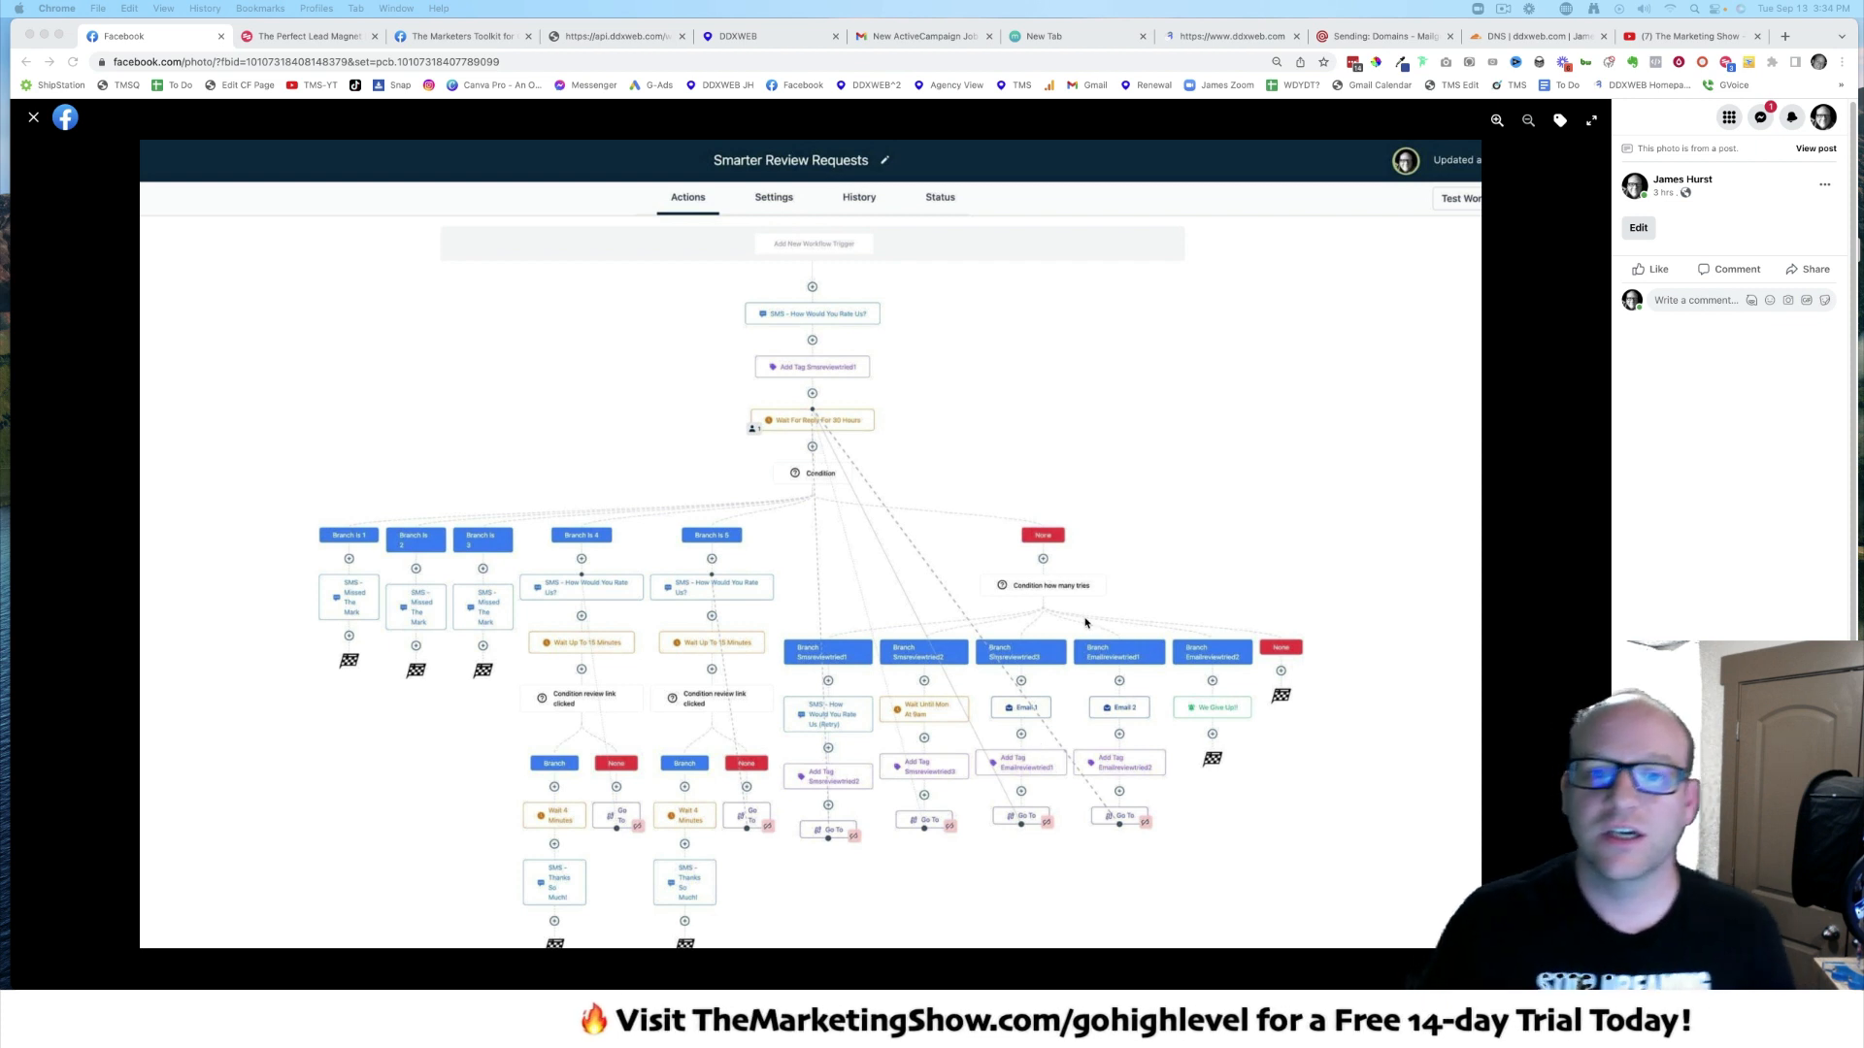
mouse_move(1006, 515)
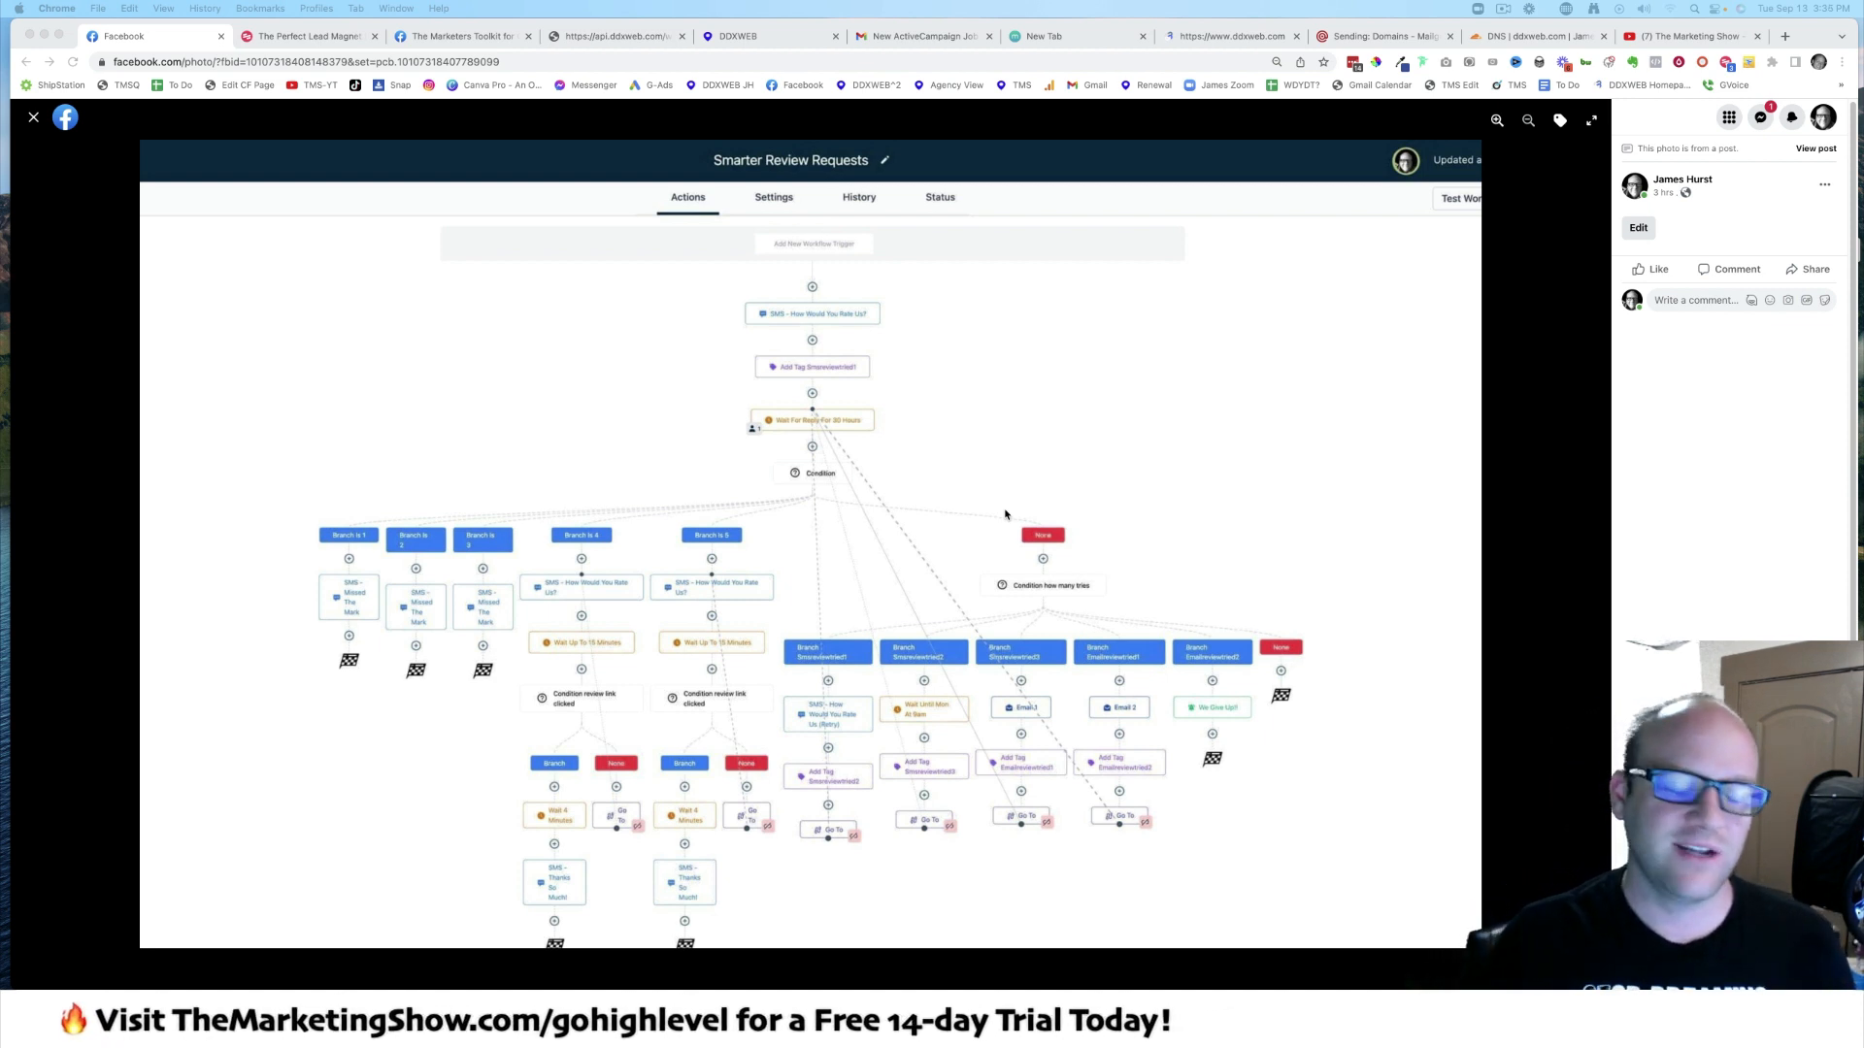
mouse_move(886, 457)
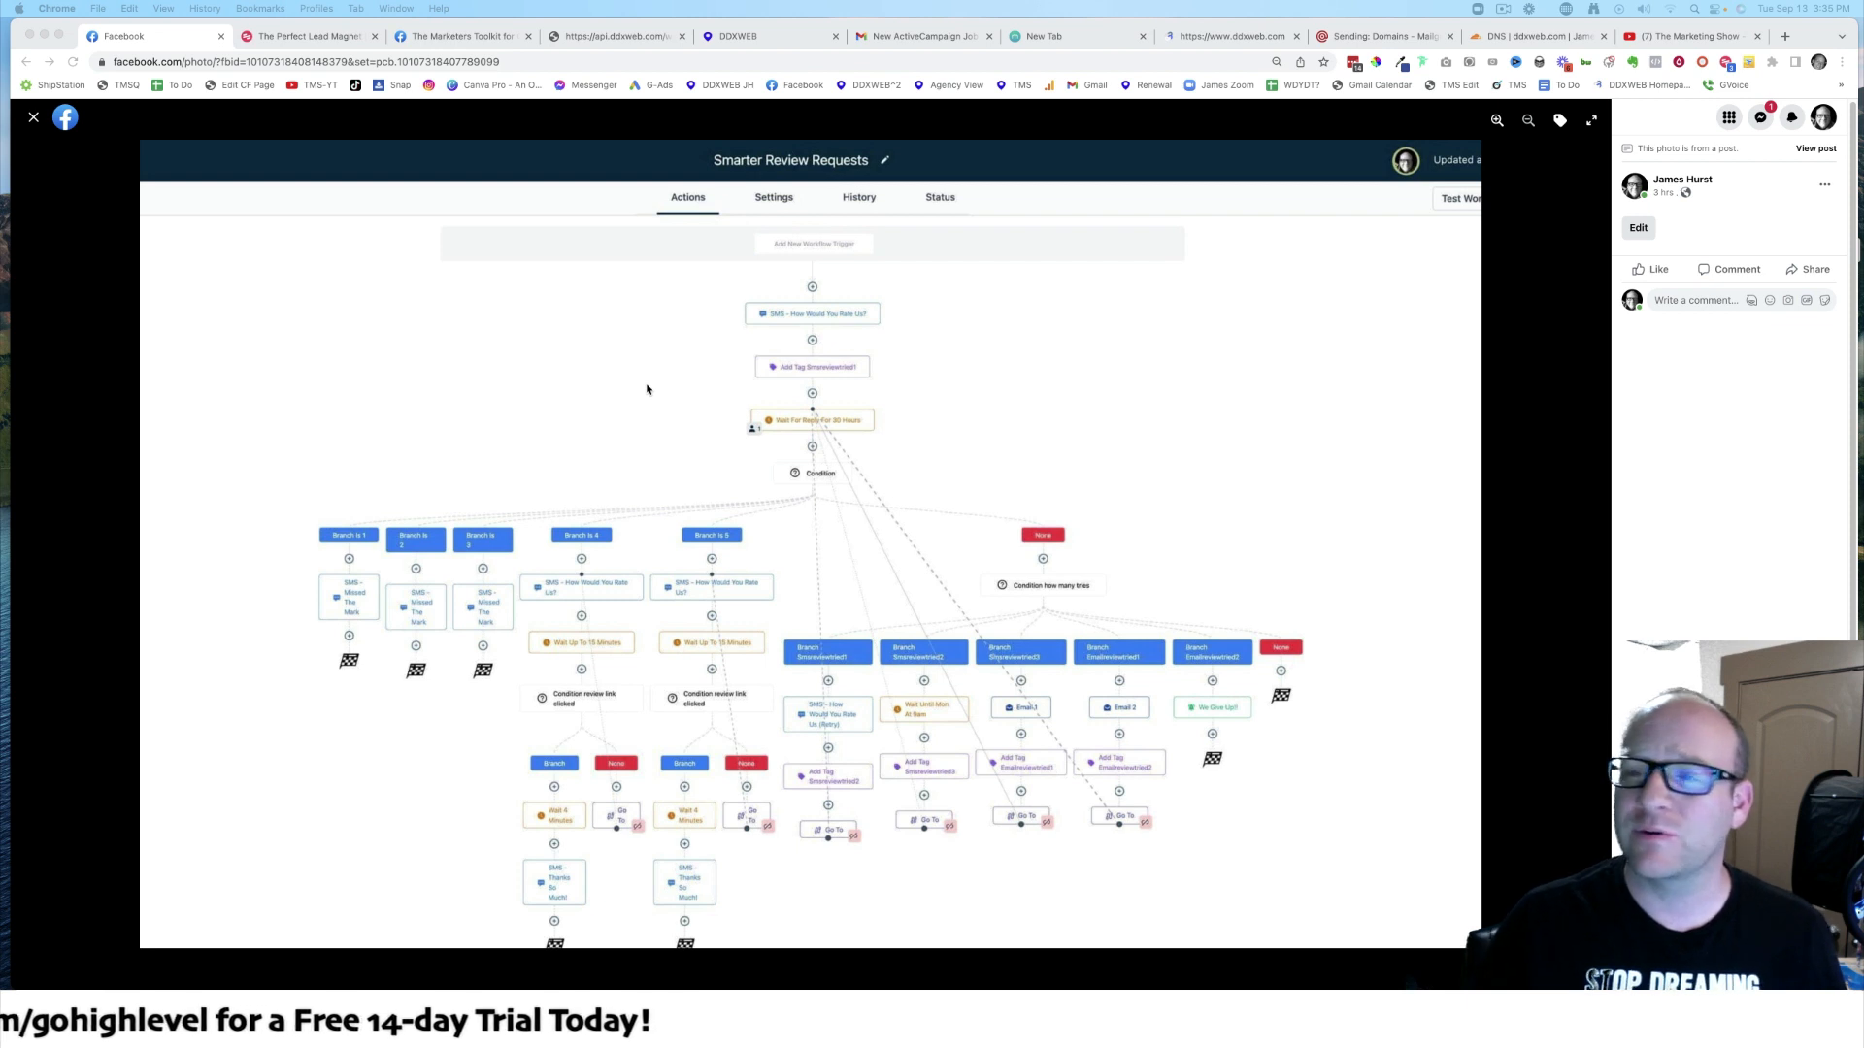
mouse_move(770, 377)
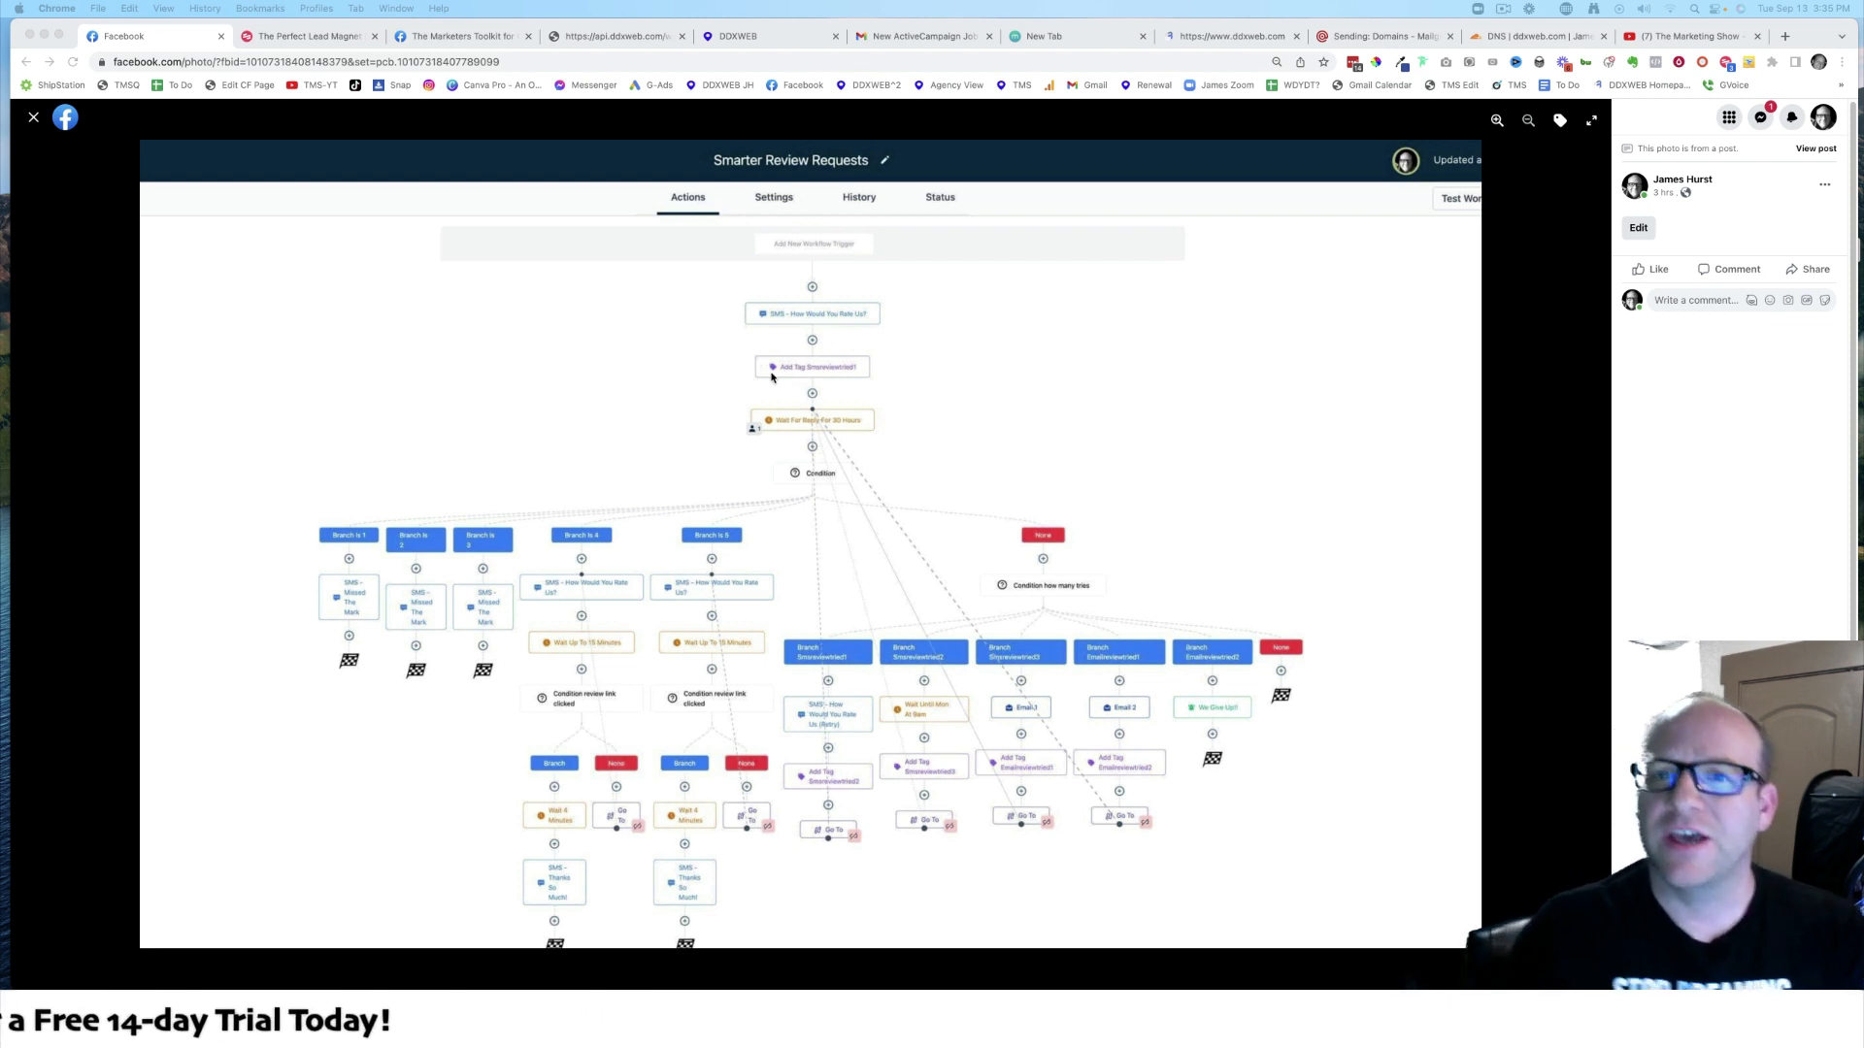
mouse_move(701, 382)
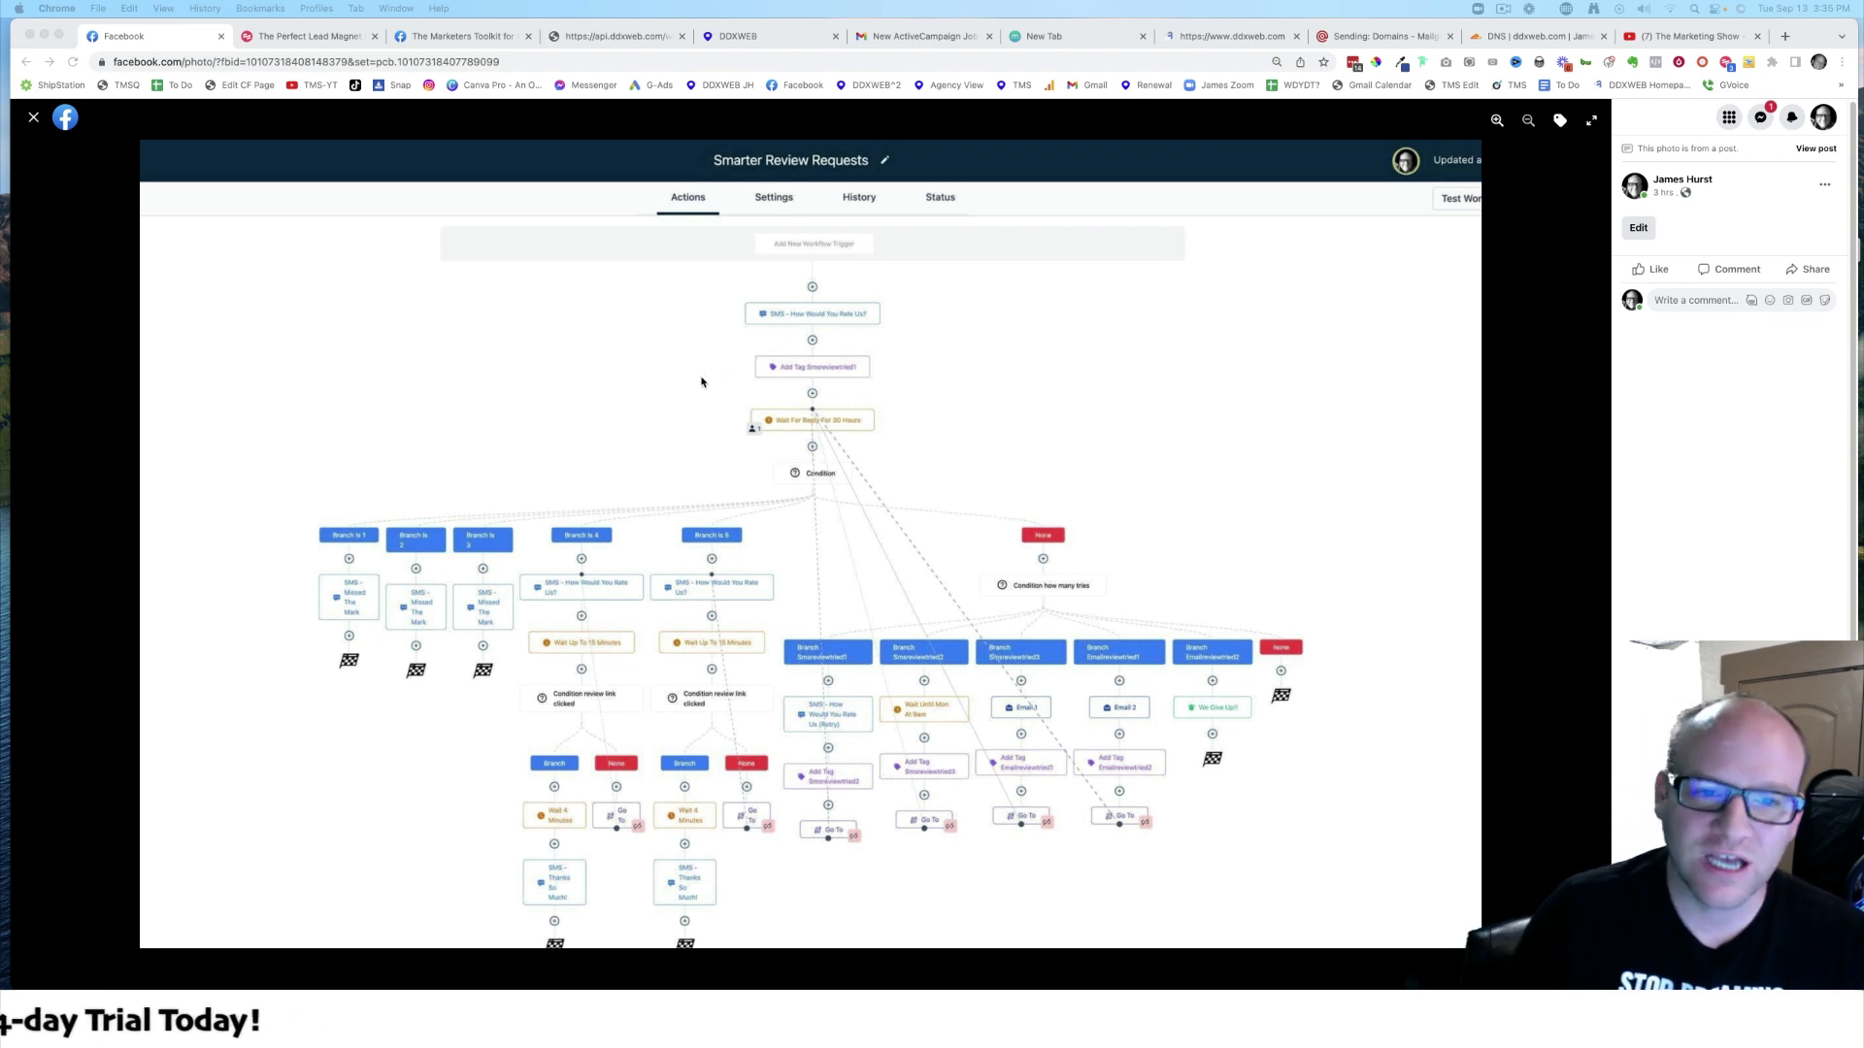
mouse_move(679, 396)
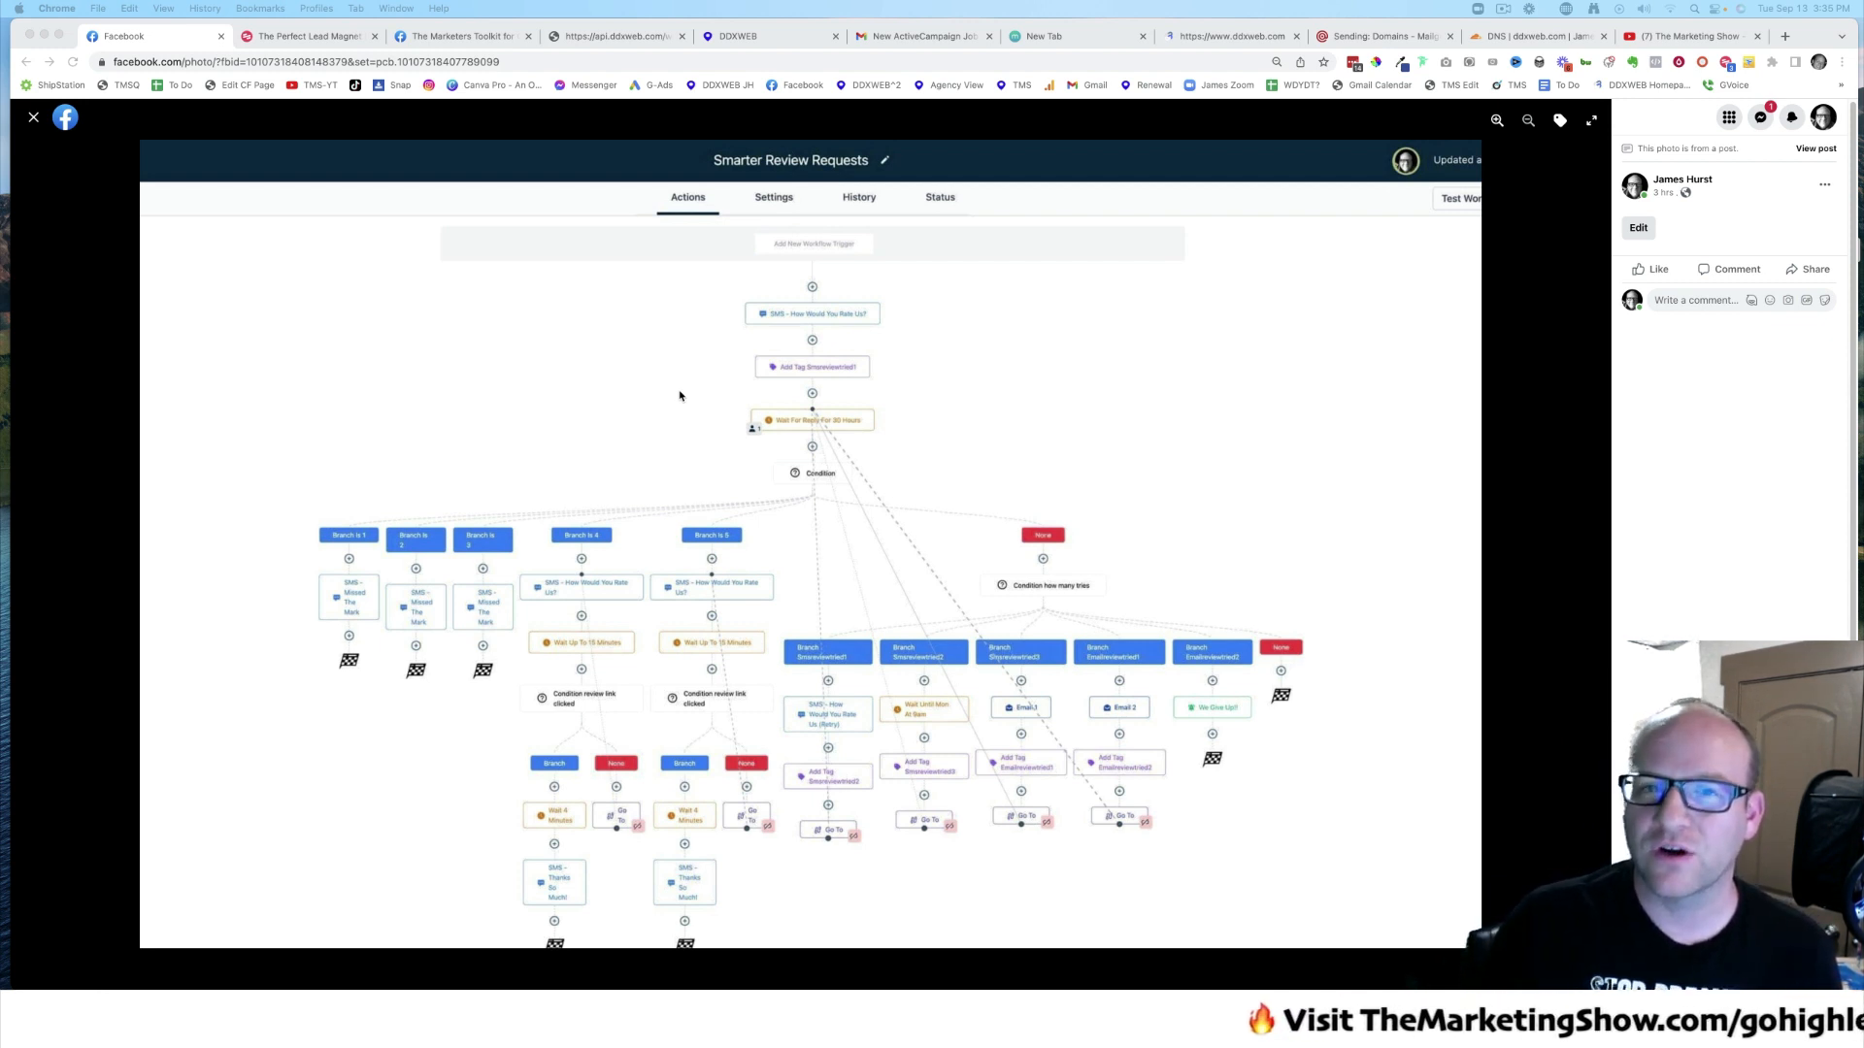
mouse_move(673, 392)
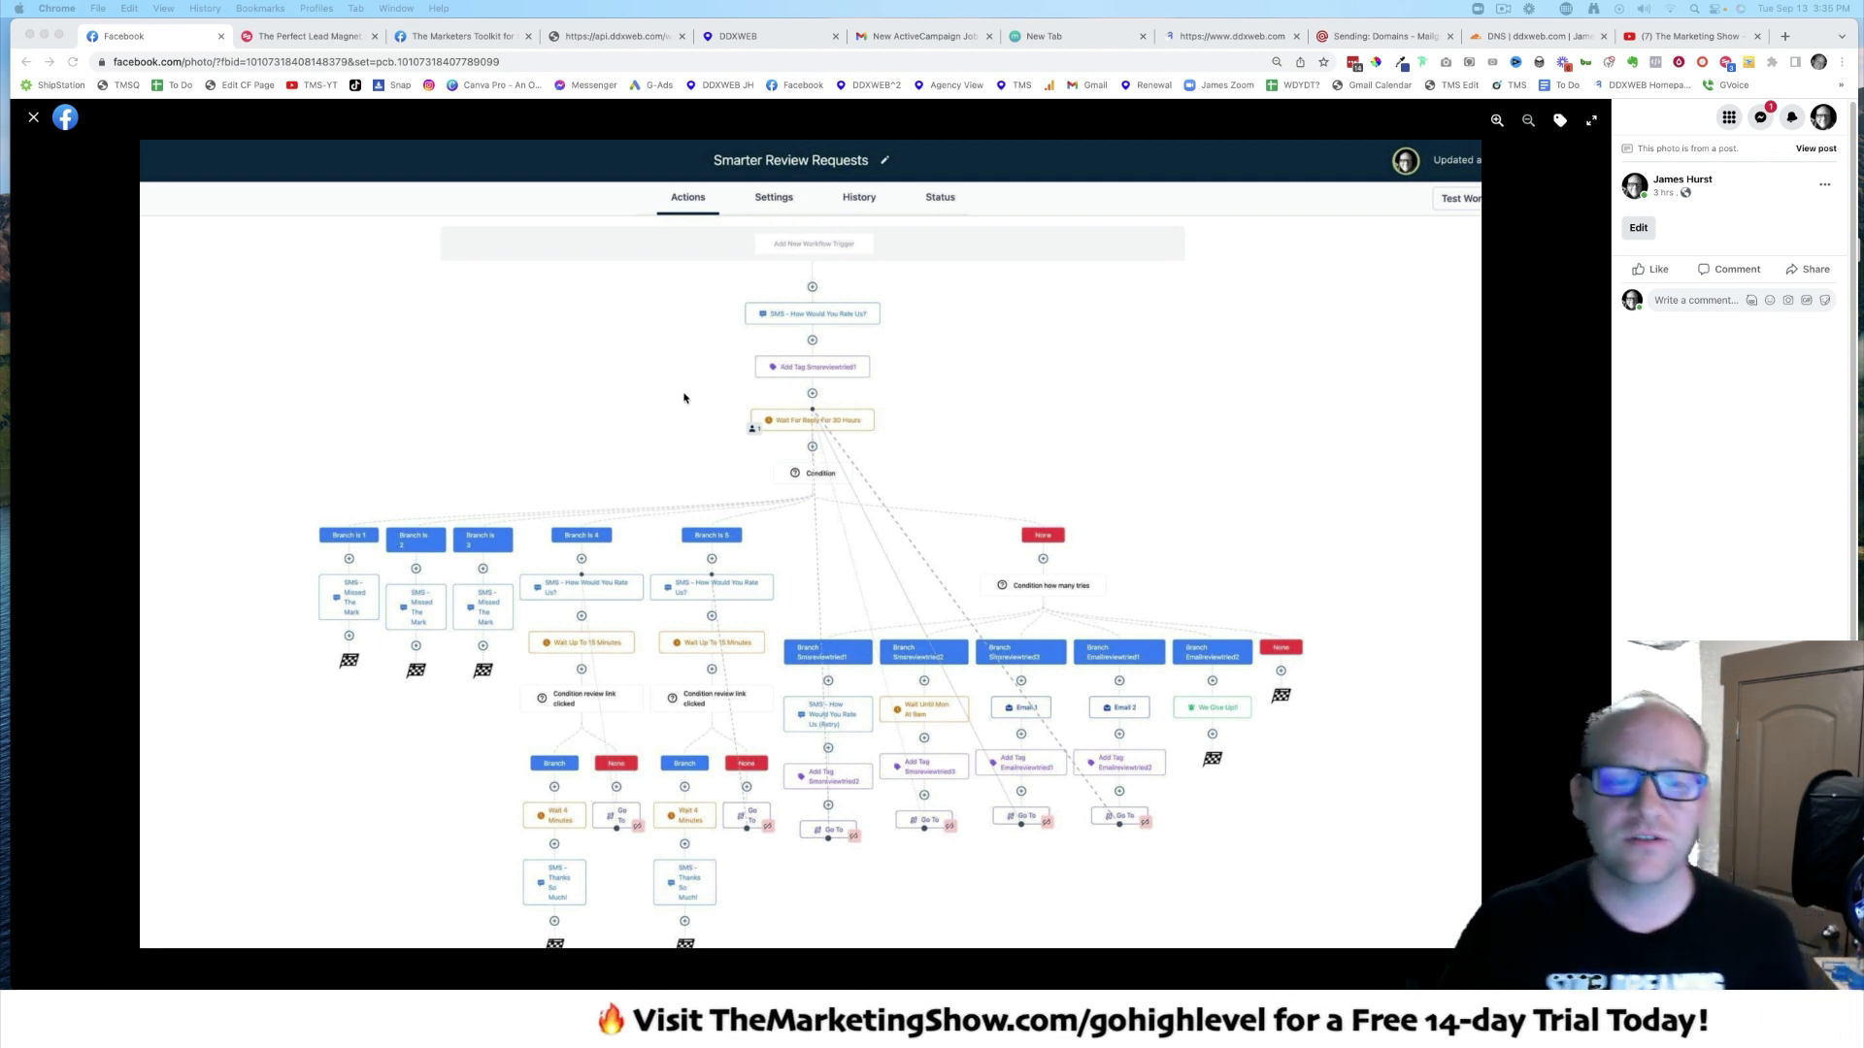
mouse_move(505, 356)
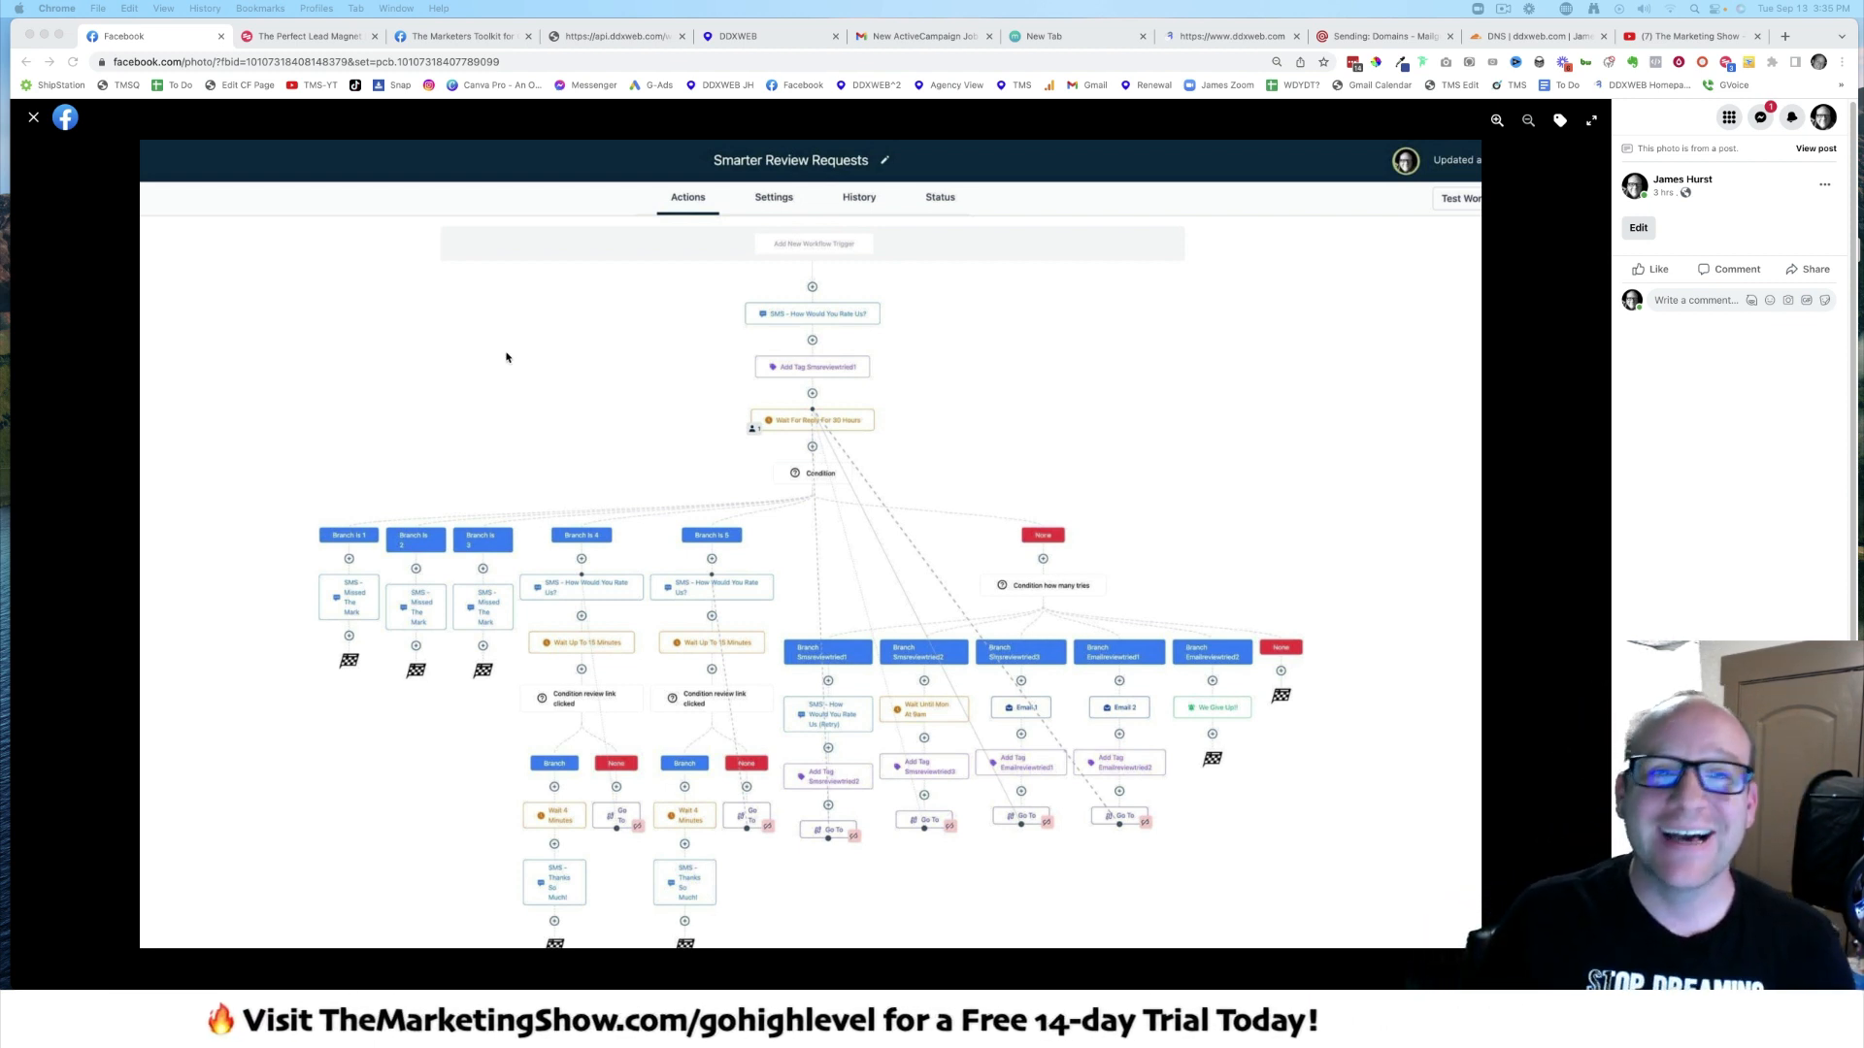
mouse_move(302, 434)
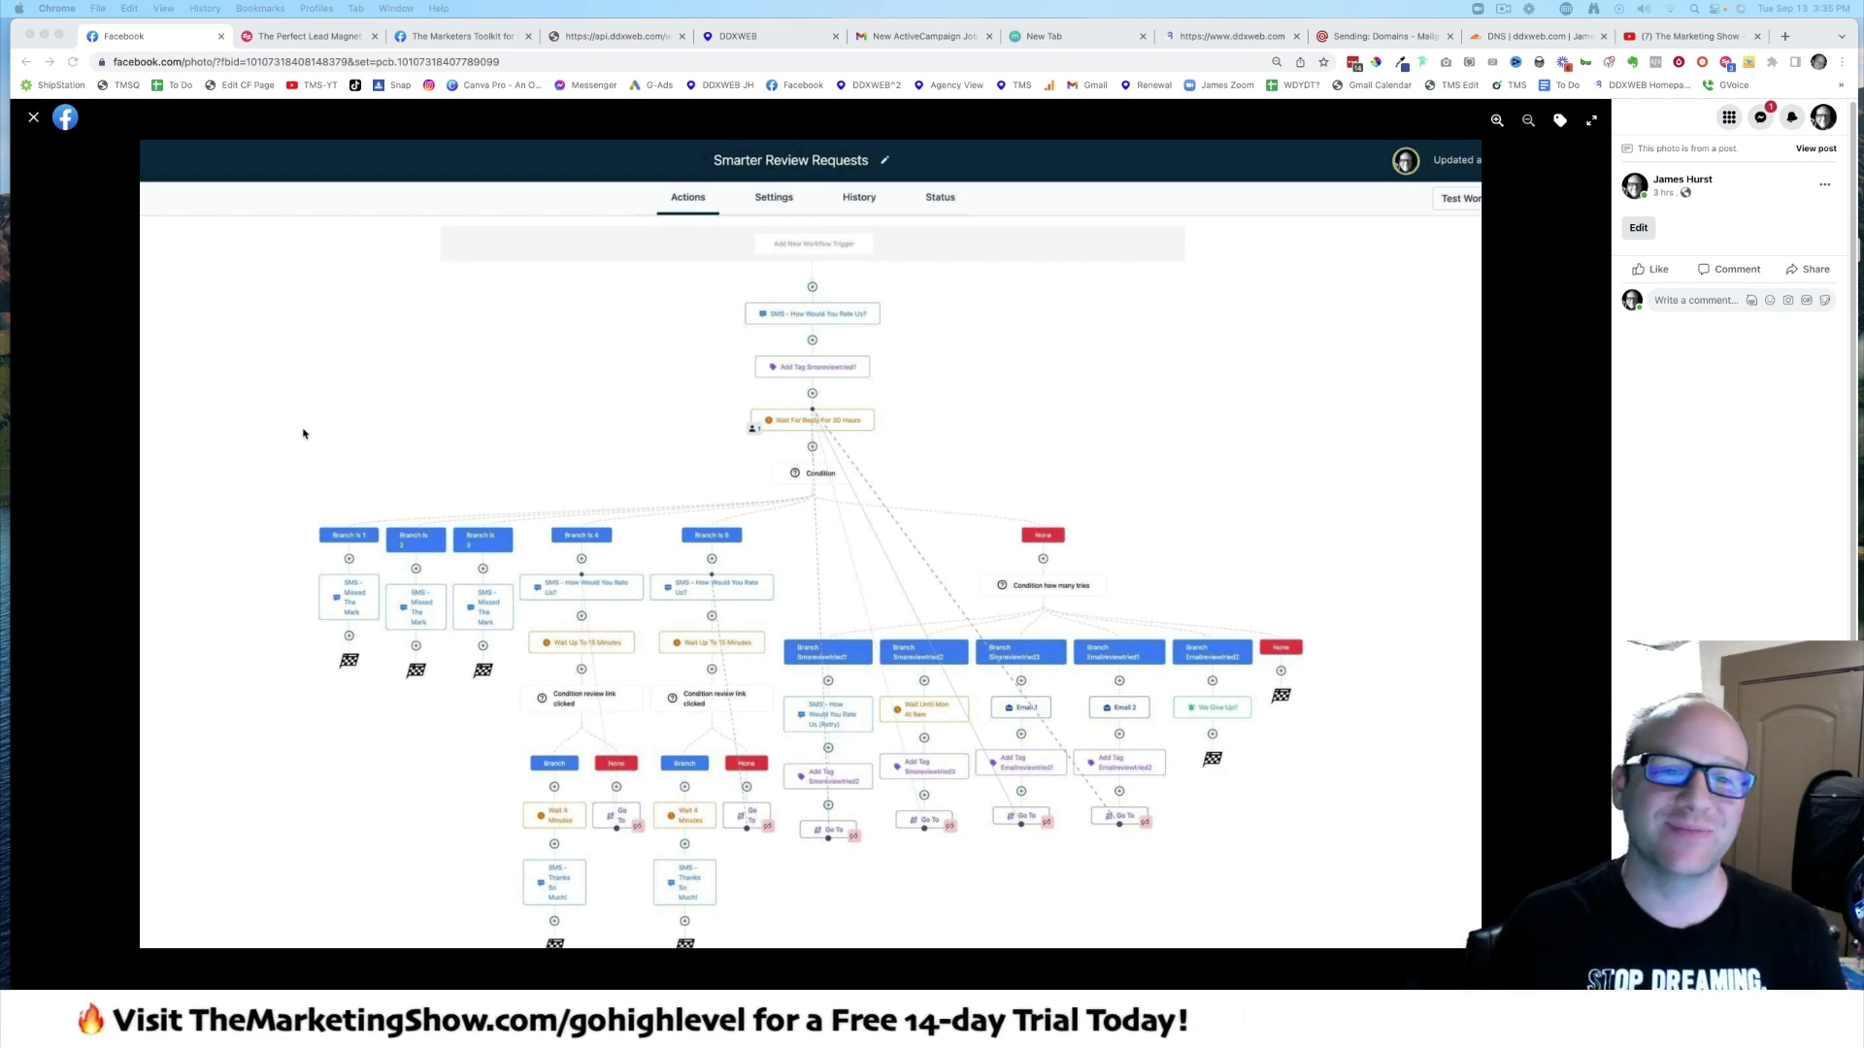